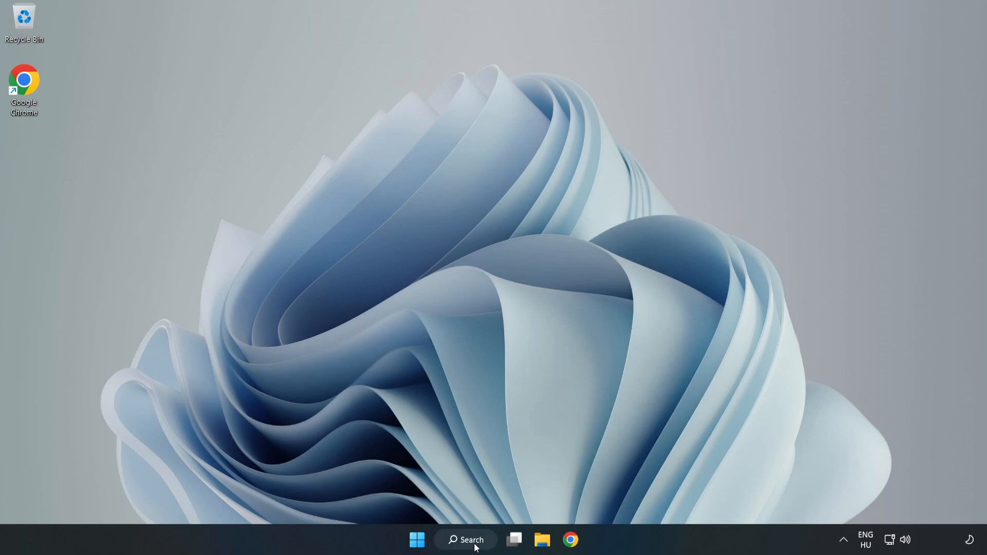
Switch the power plan to High performance via the 'edit power plan' search, then close Power Options
click(465, 539)
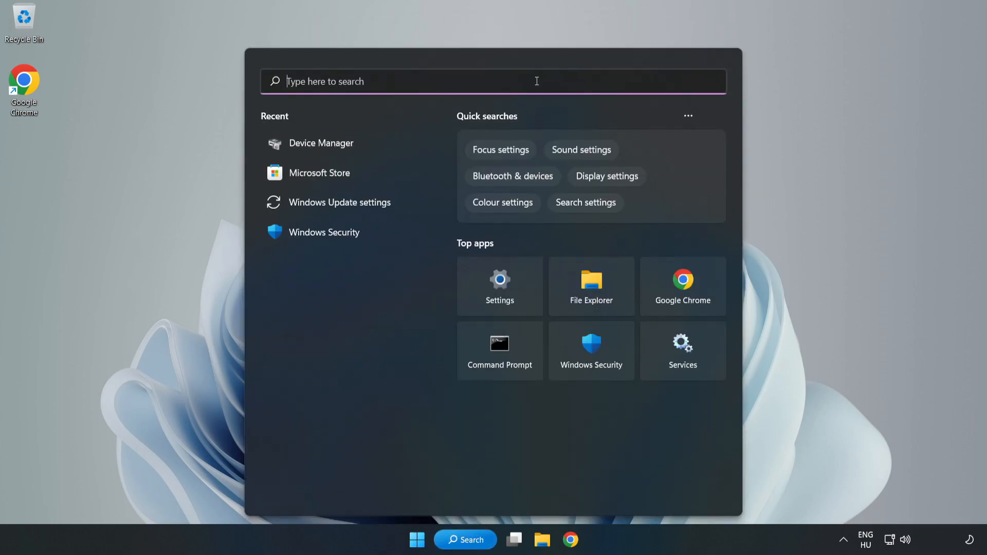
text(edit power plan)
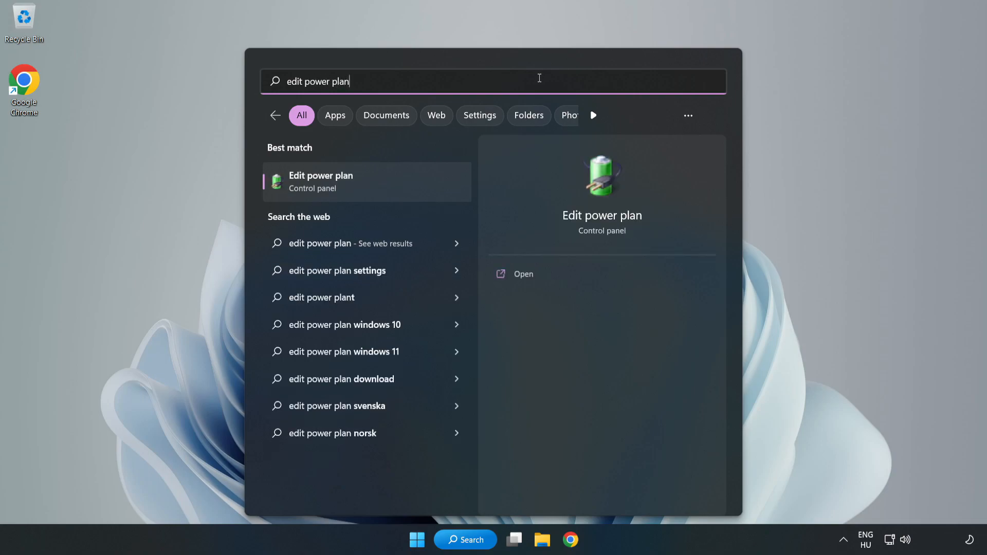
mouse_move(374, 187)
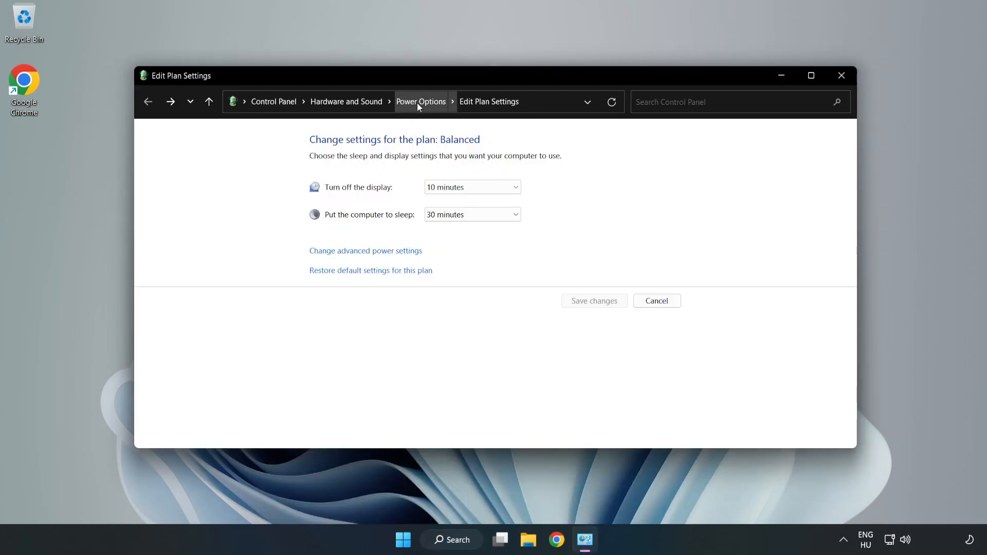
click(420, 101)
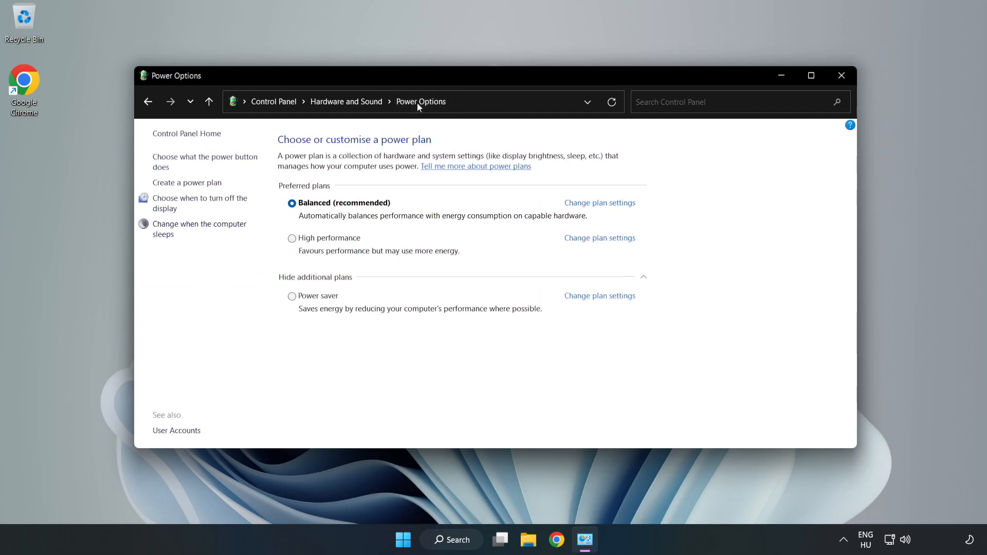
mouse_move(333, 244)
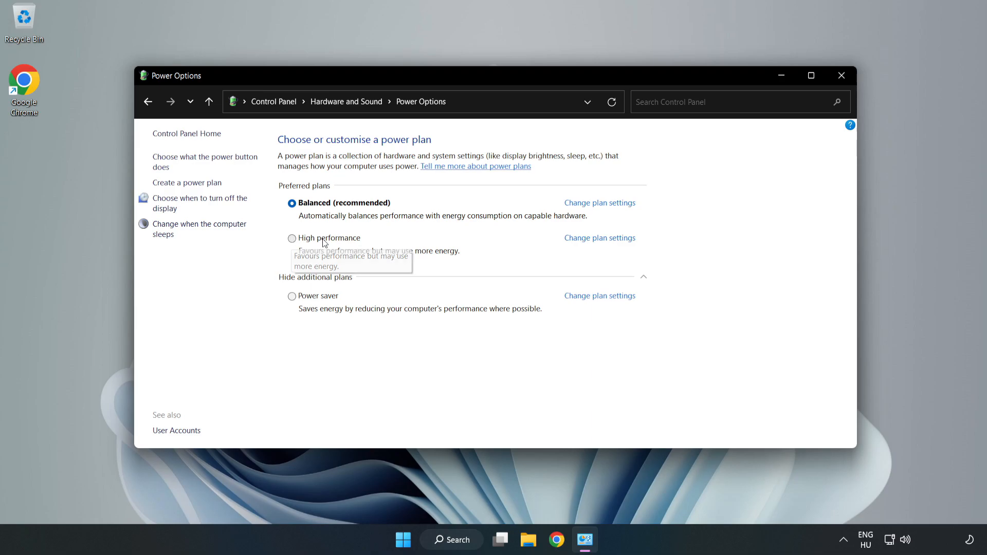
click(291, 238)
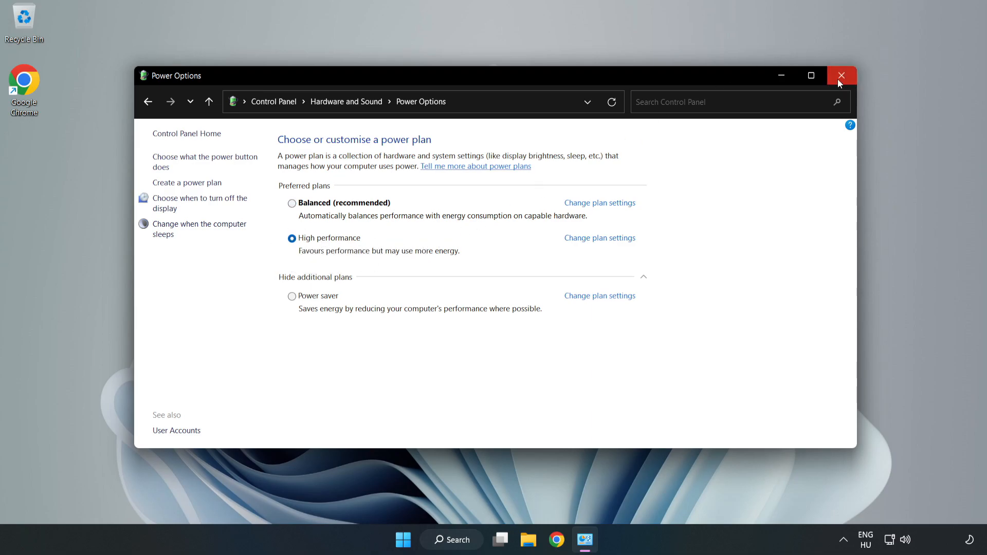
click(842, 75)
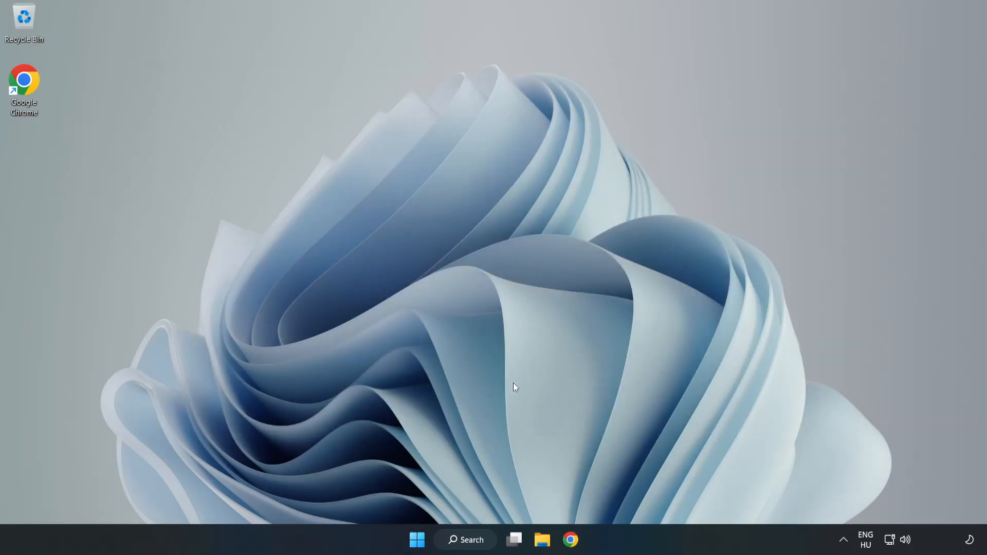
Search automatically for a VMware SVGA 3D driver update, confirm it's current, and close Device Manager
click(466, 539)
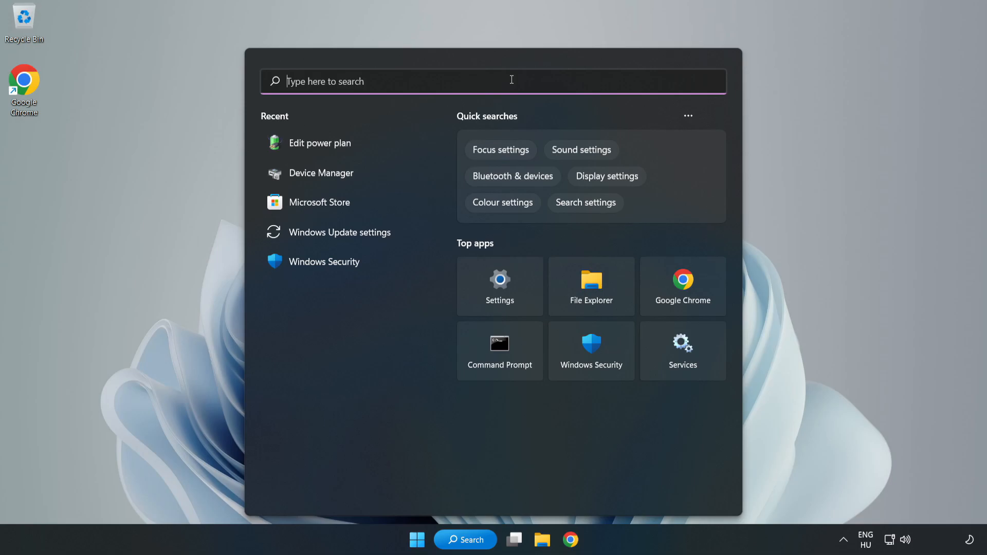
text(device manager)
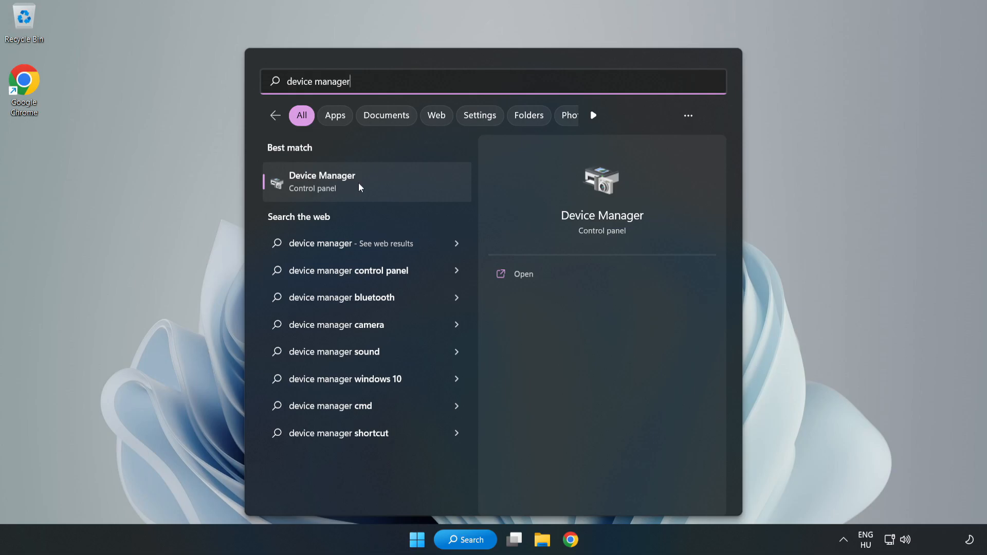
click(322, 182)
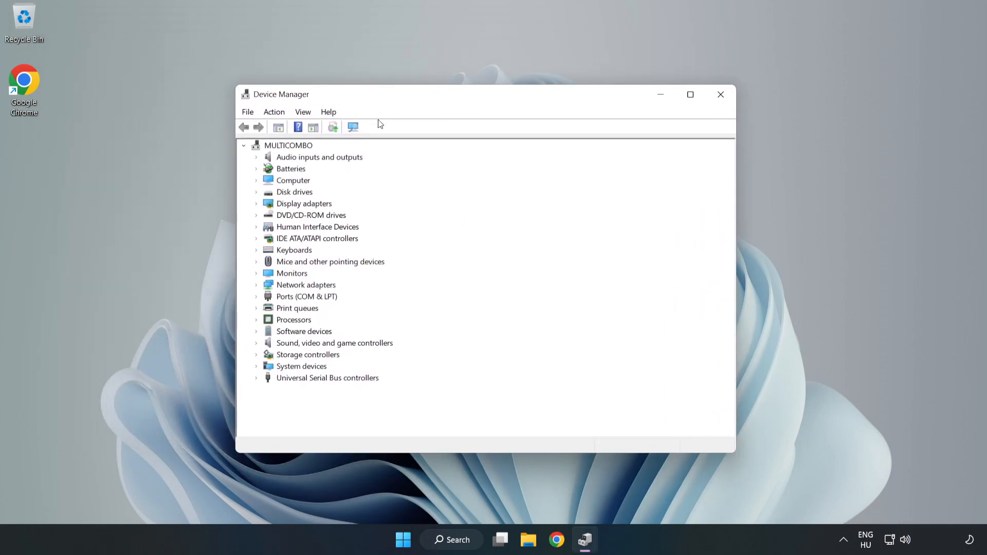
click(304, 203)
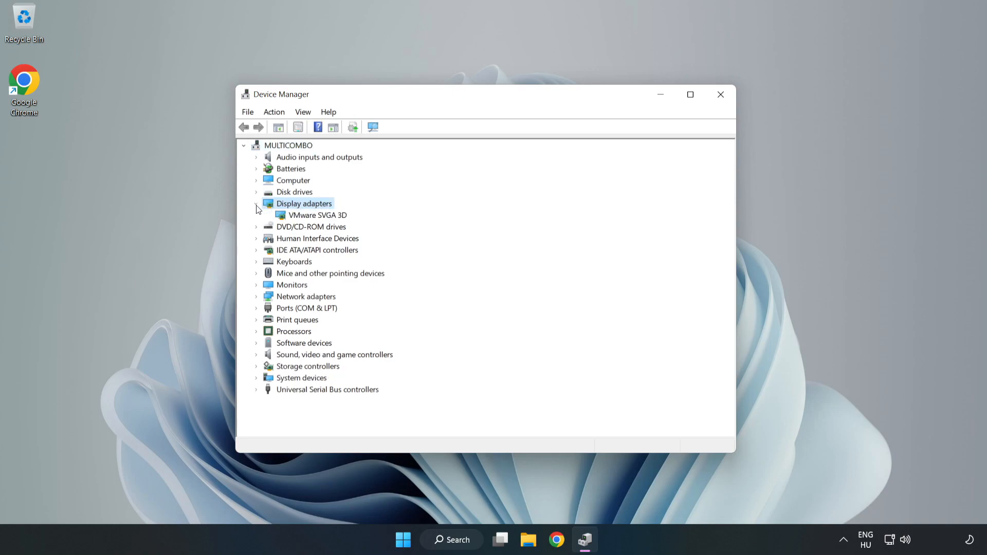
click(317, 215)
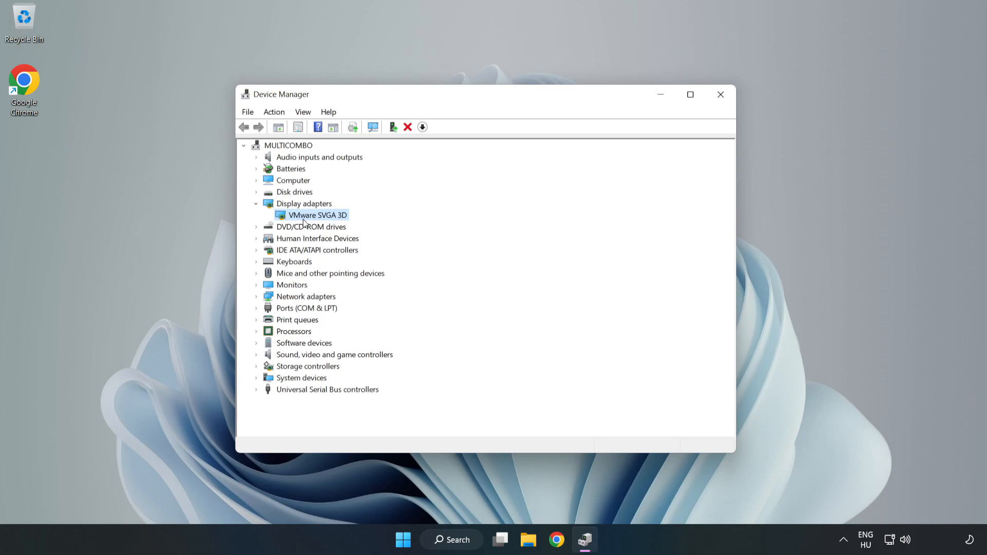
right_click(316, 215)
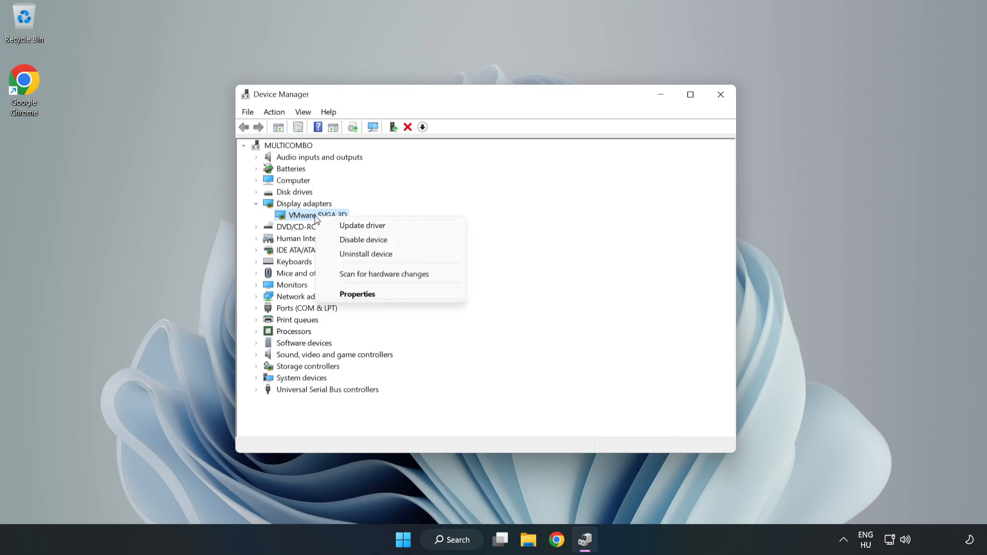
mouse_move(362, 225)
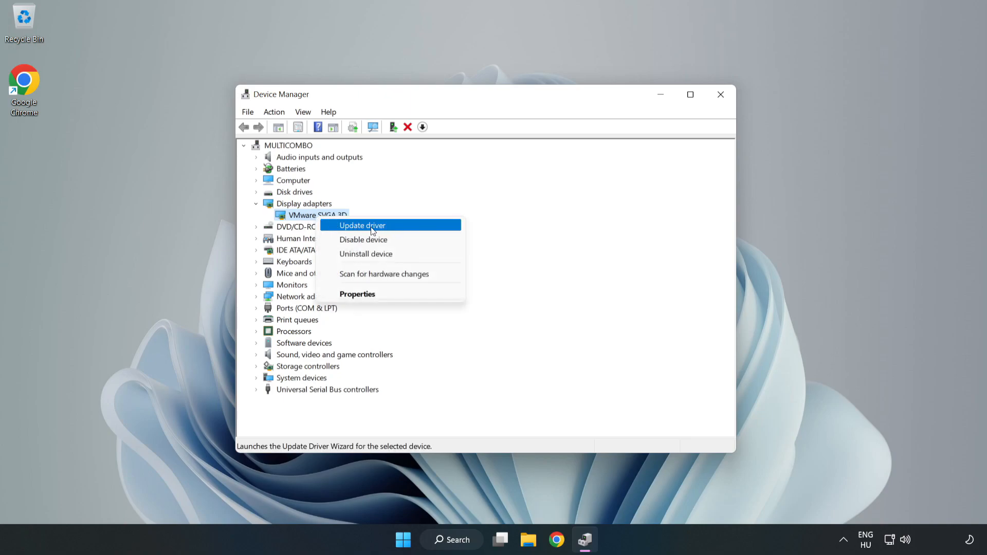
click(361, 225)
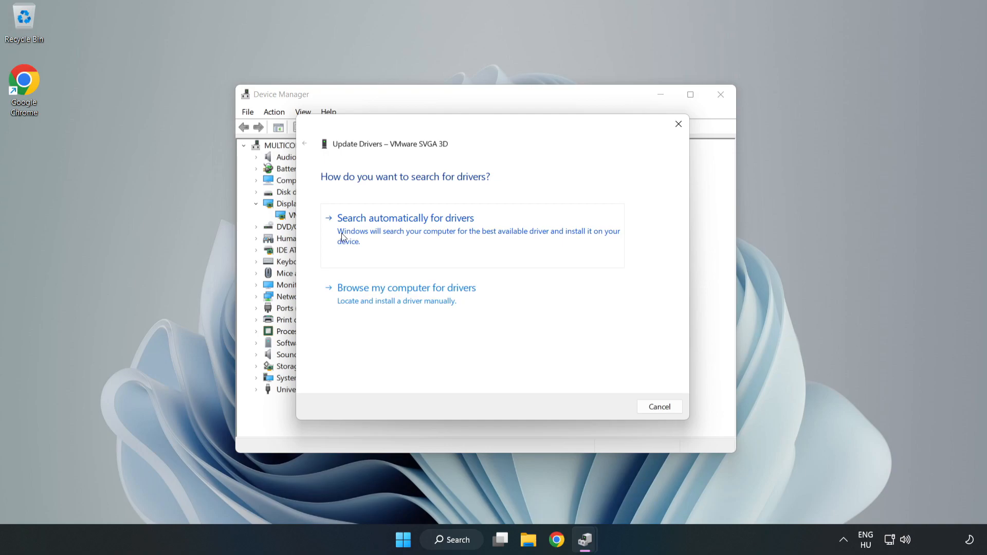
click(405, 218)
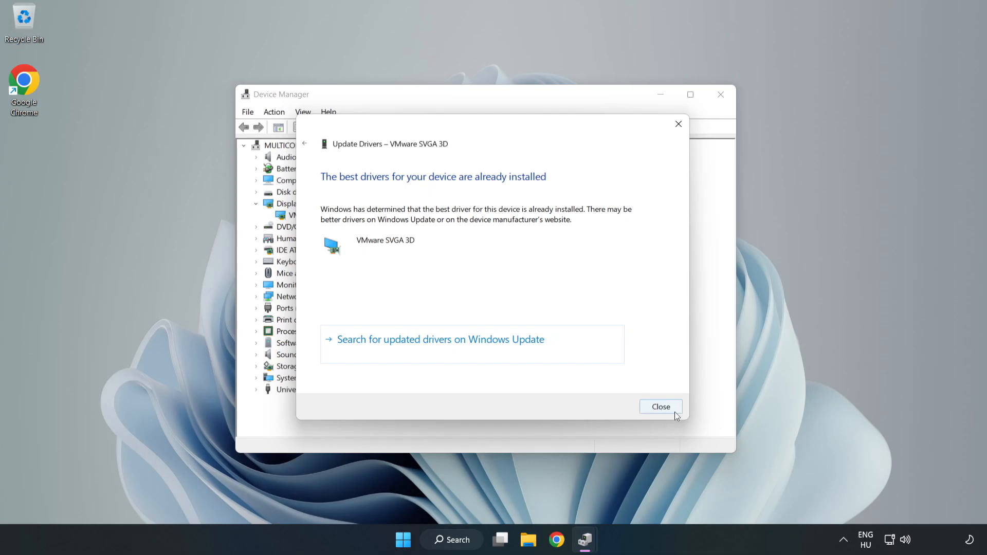
click(660, 406)
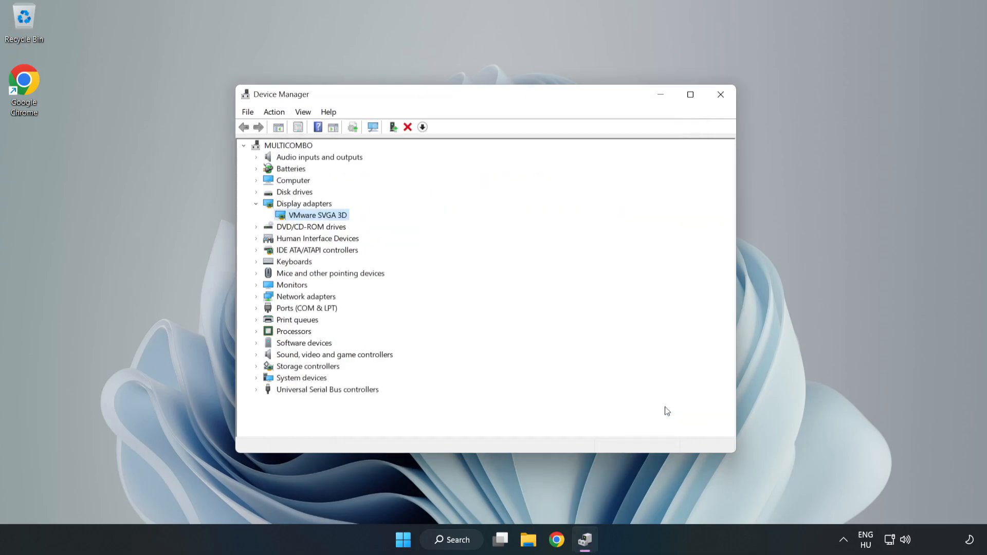
mouse_move(720, 94)
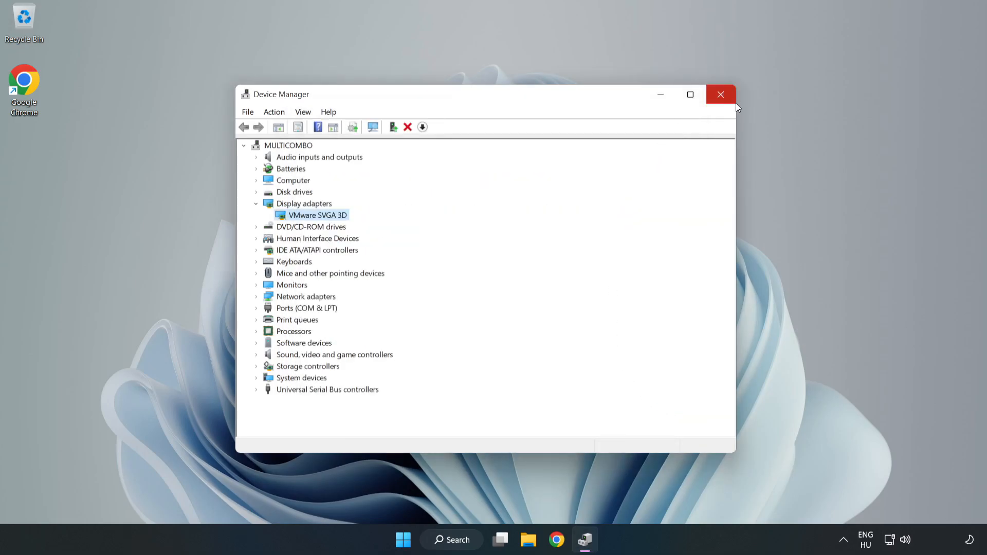
click(720, 95)
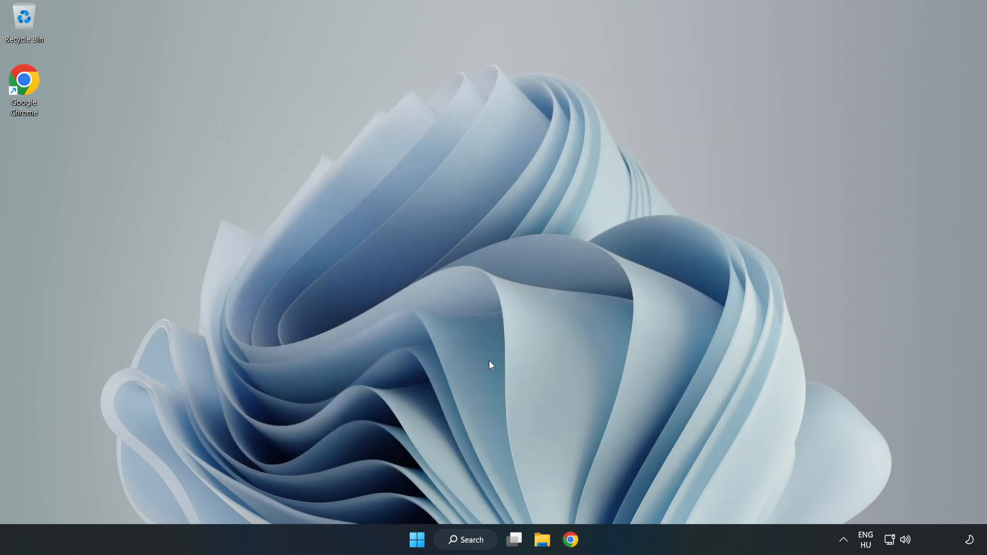
Open Game Mode settings from search and make sure Game Mode is on
click(465, 539)
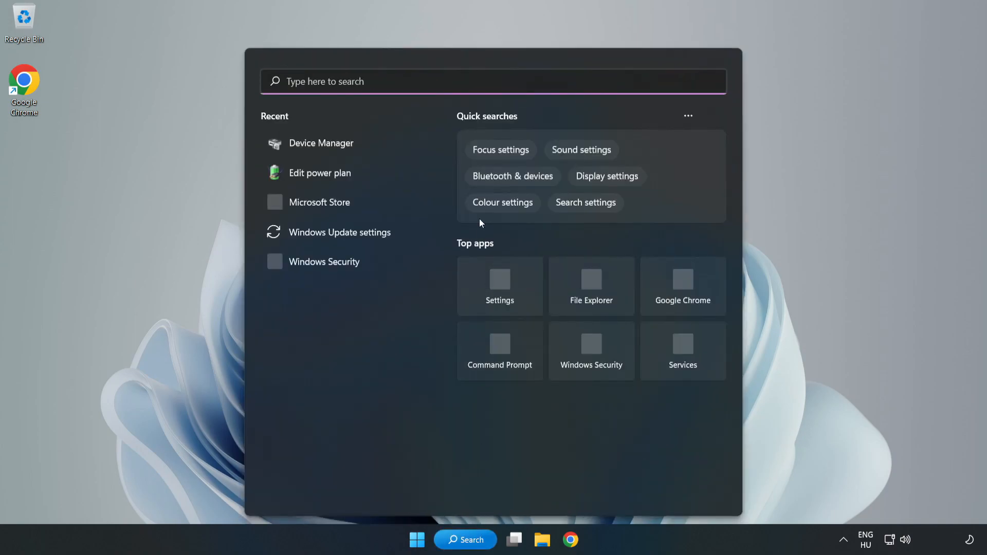
text(game mode)
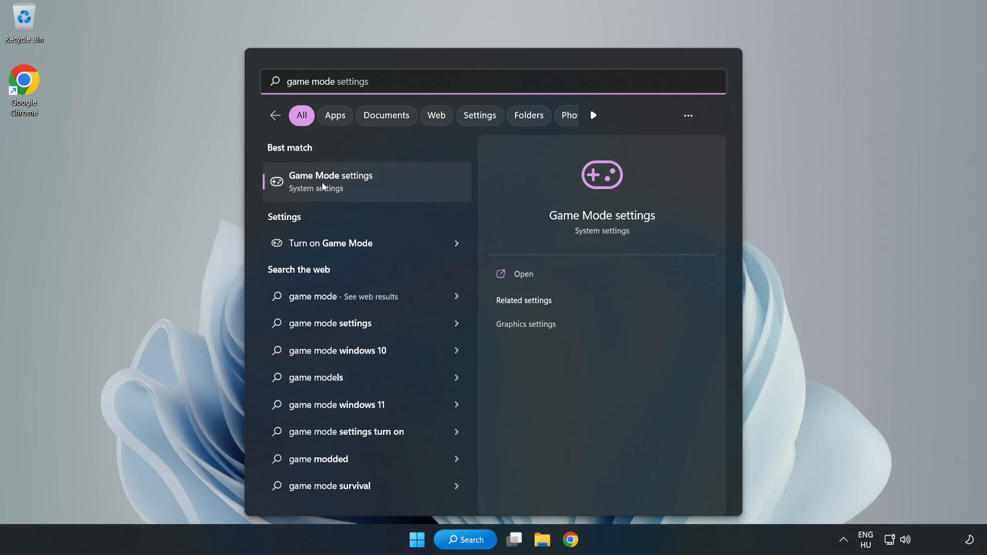
click(330, 182)
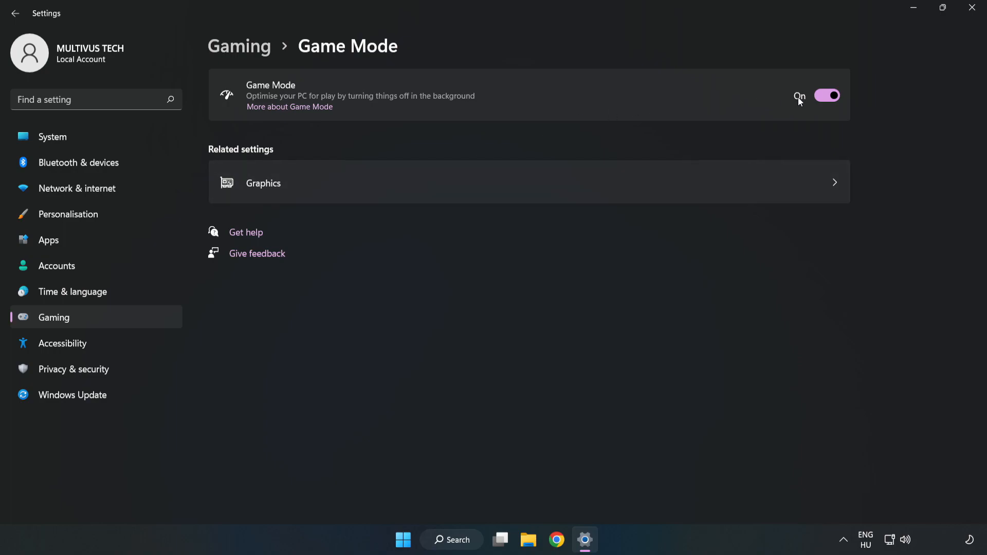
mouse_move(805, 124)
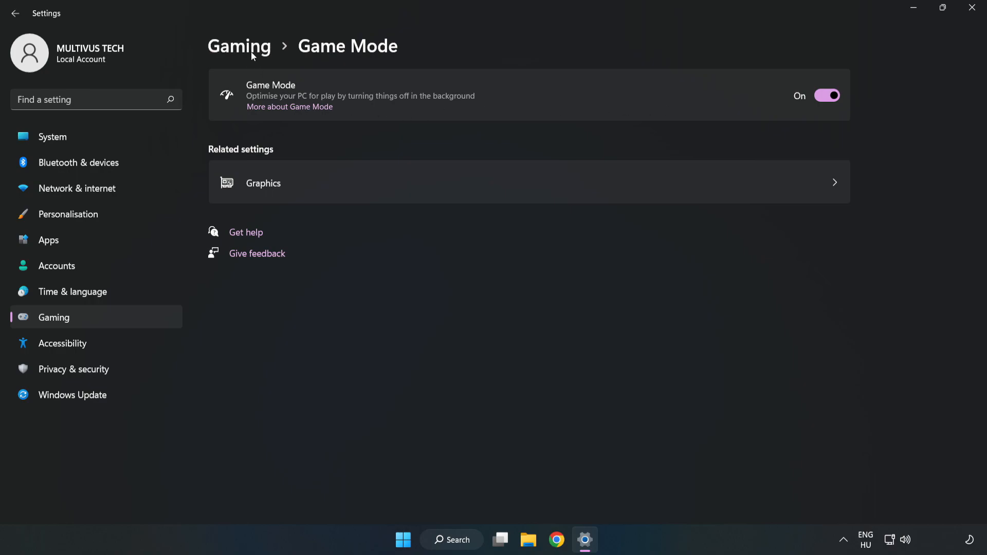
Stop the controller button from opening Xbox Game Bar, then close Settings
click(239, 46)
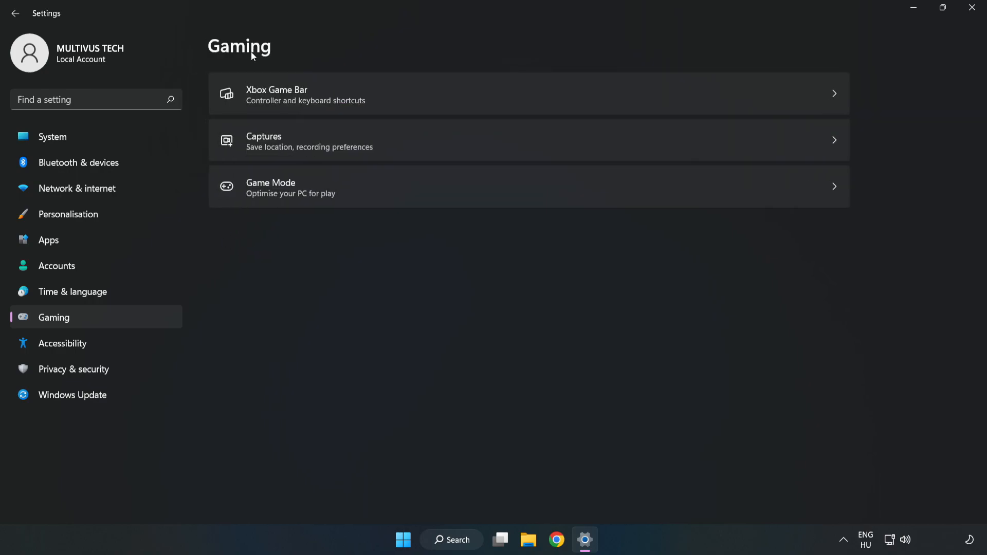
mouse_move(381, 99)
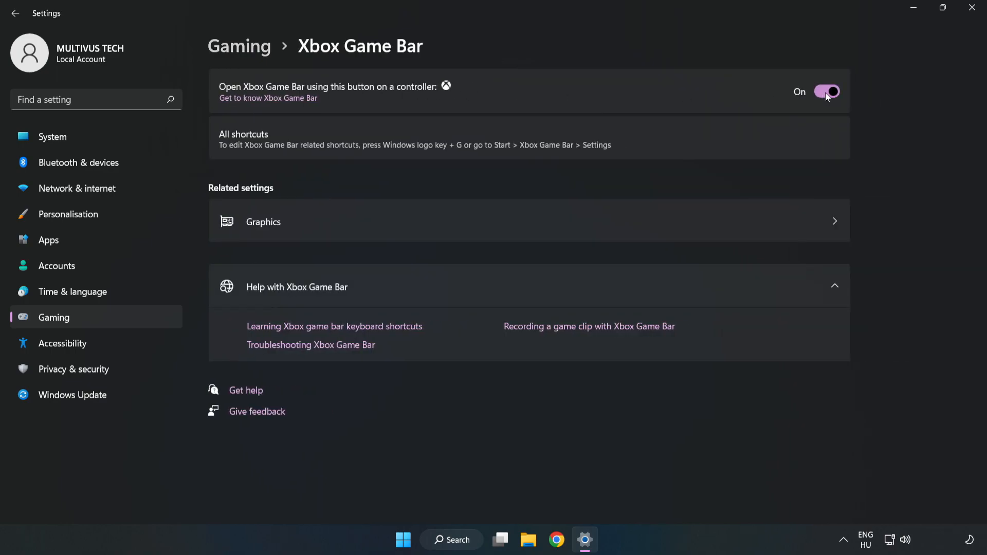
click(827, 91)
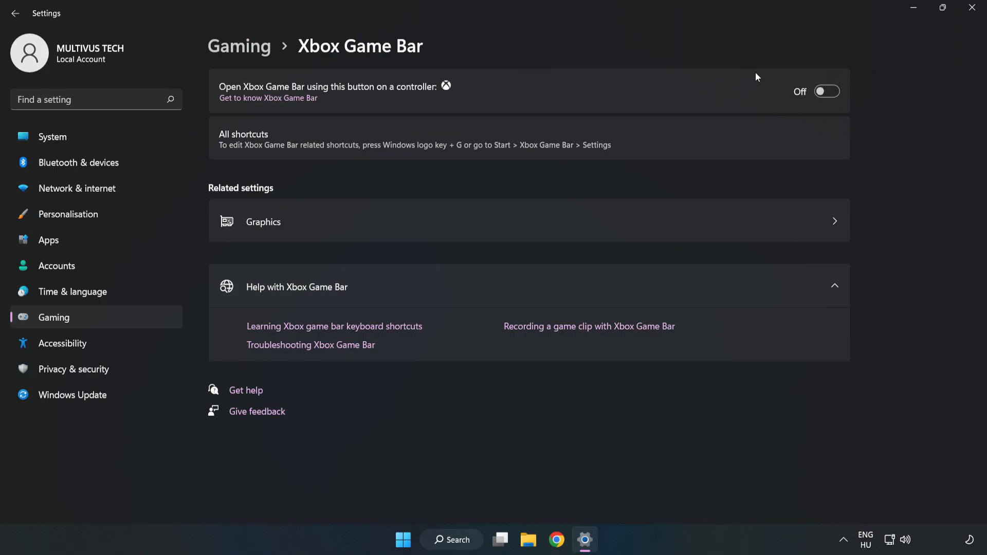
mouse_move(762, 96)
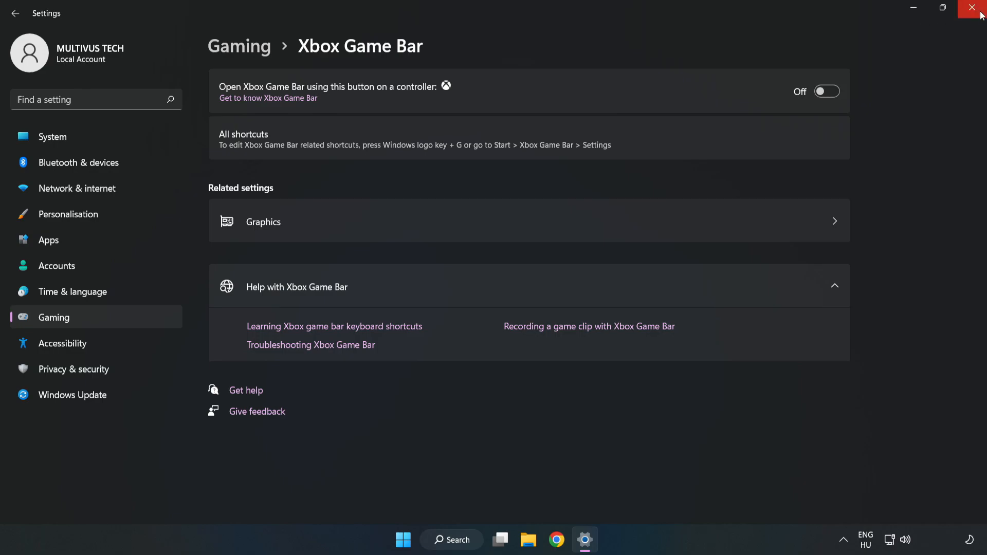
mouse_move(975, 8)
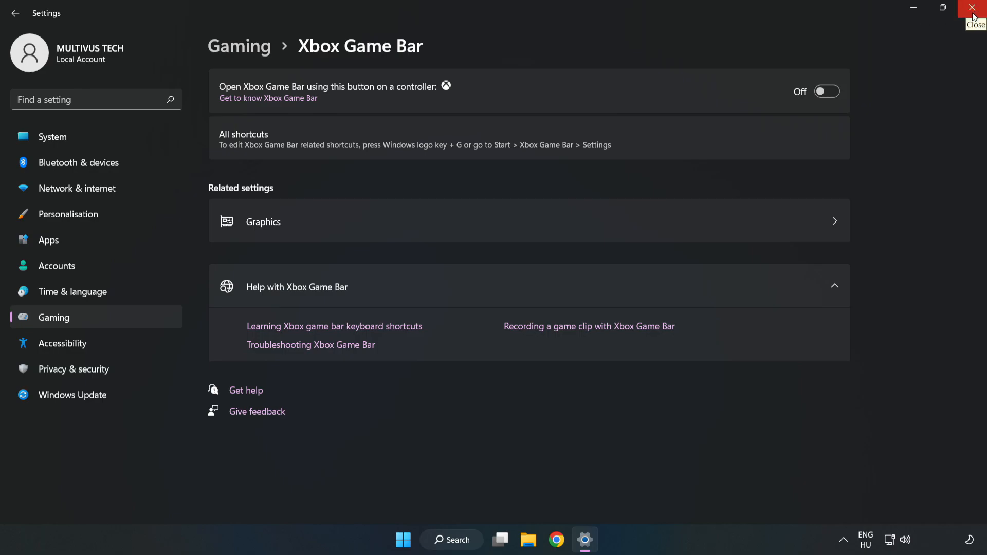
click(975, 8)
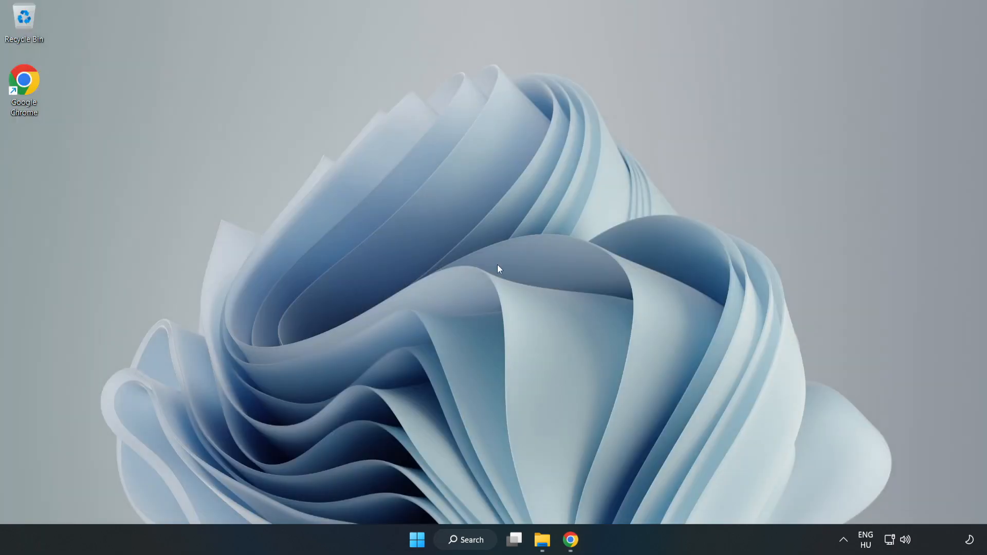
mouse_move(416, 539)
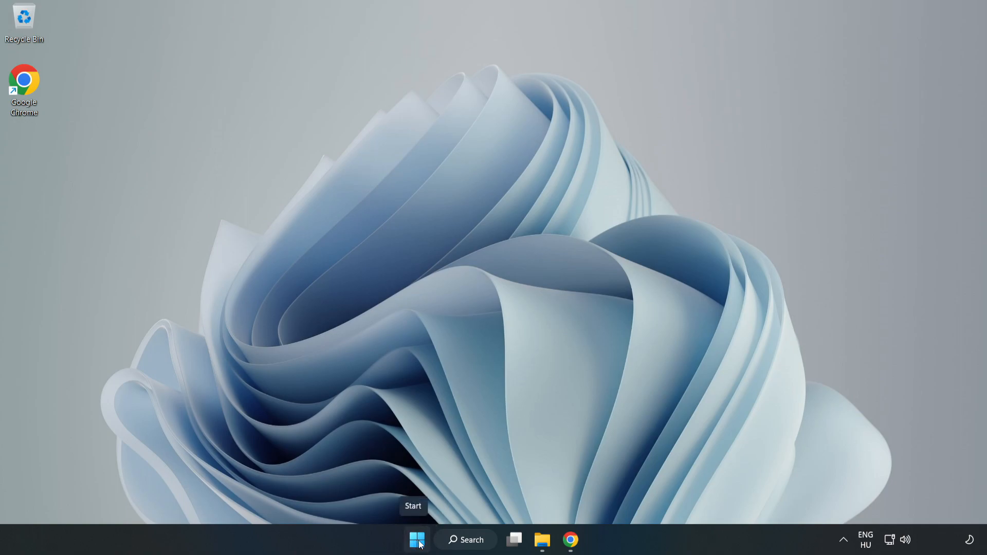
Launch Task Manager from the Start right-click menu and scroll the Processes list
right_click(416, 539)
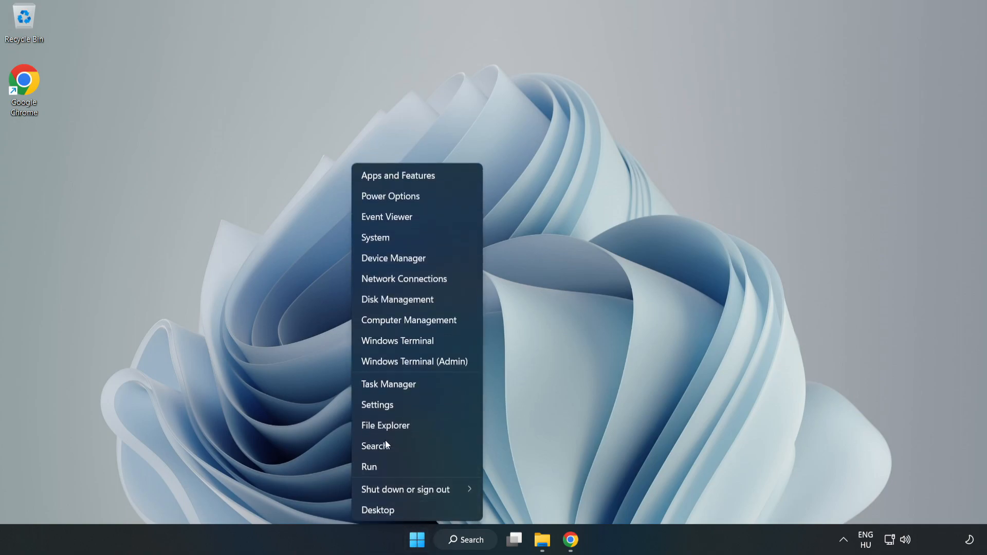
mouse_move(389, 384)
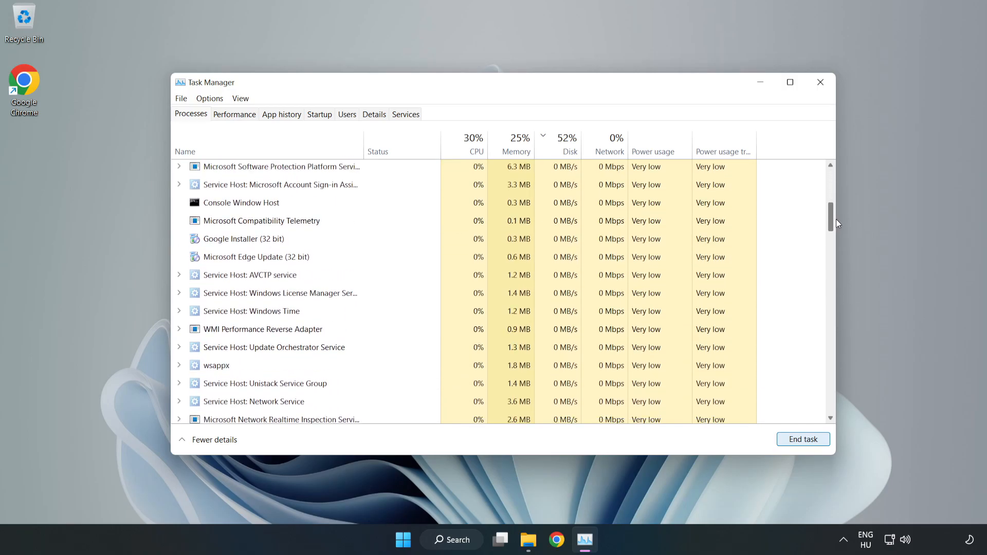
scroll(down, 3)
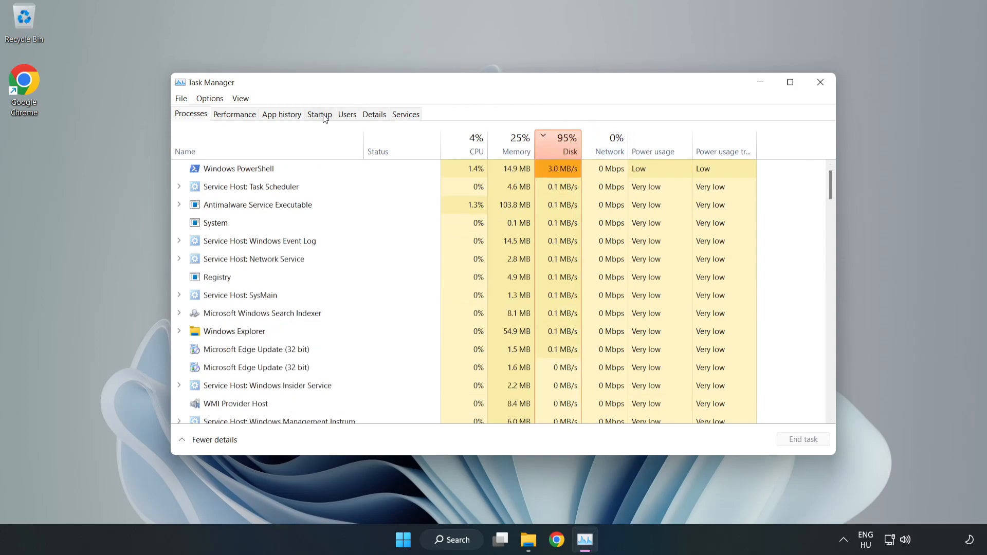
Disable Cortana, Phone Link, Terminal and Xbox App Services in the Startup apps list
click(319, 114)
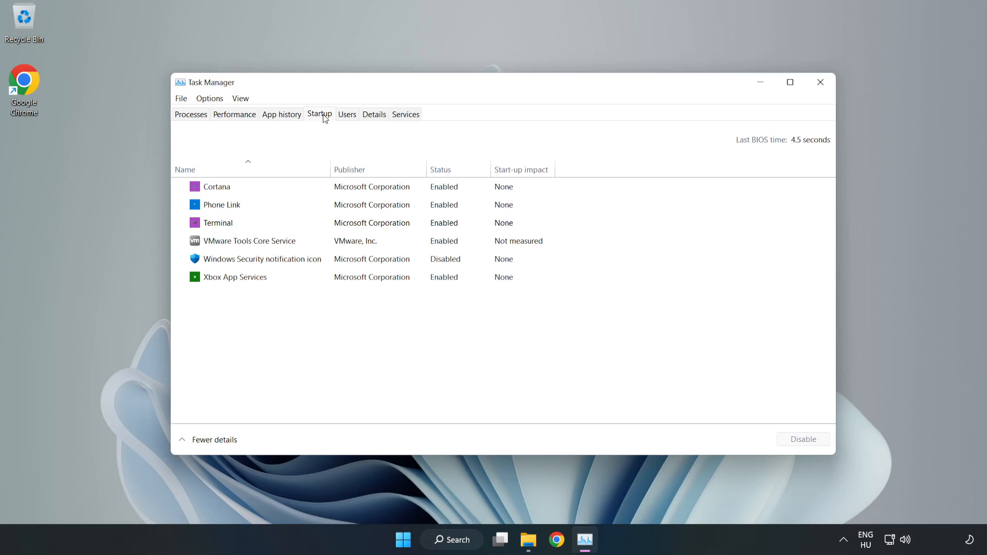
click(263, 258)
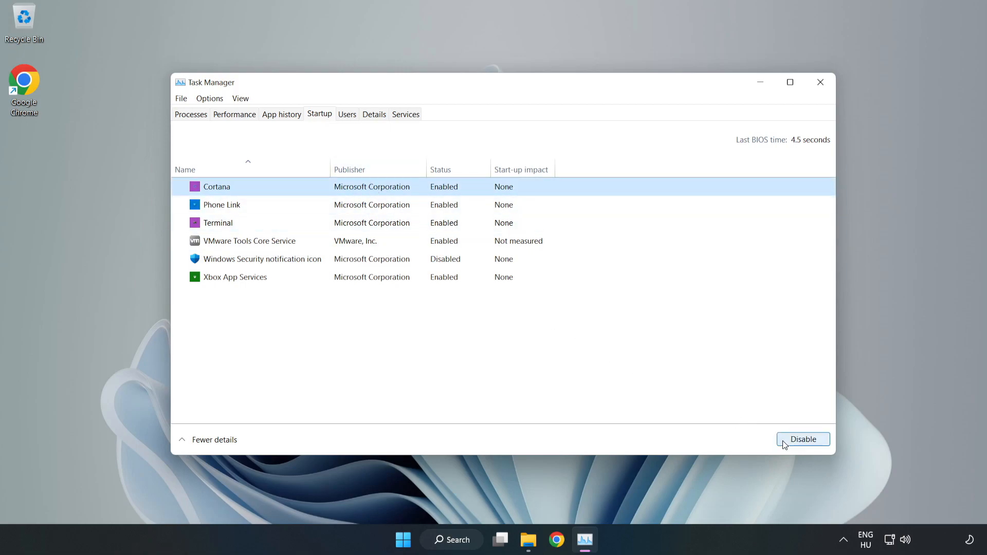
click(803, 439)
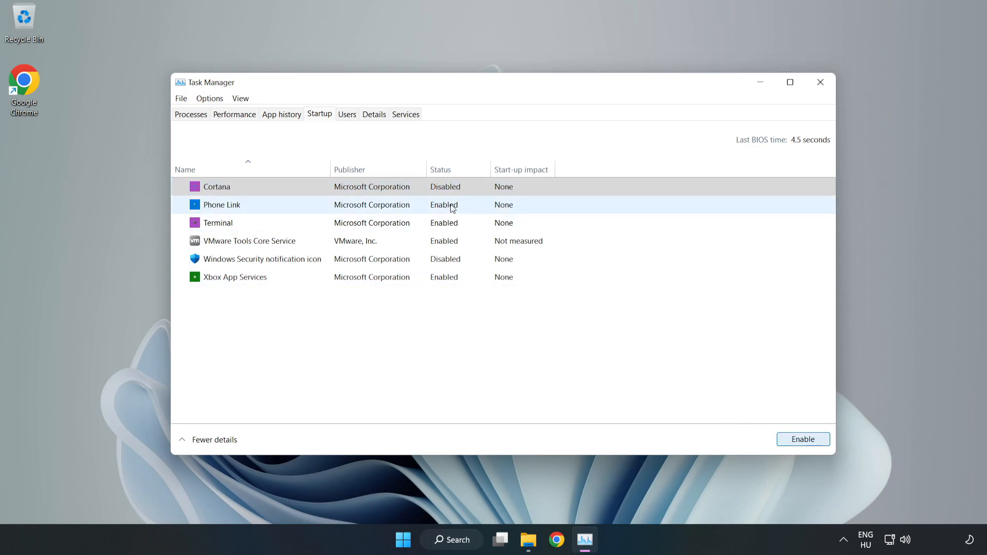
click(803, 439)
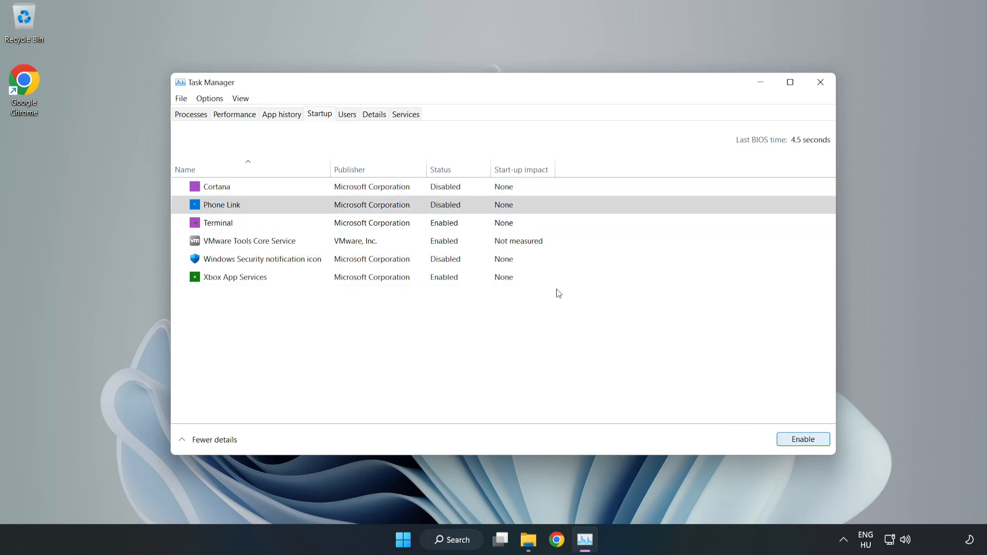
click(218, 222)
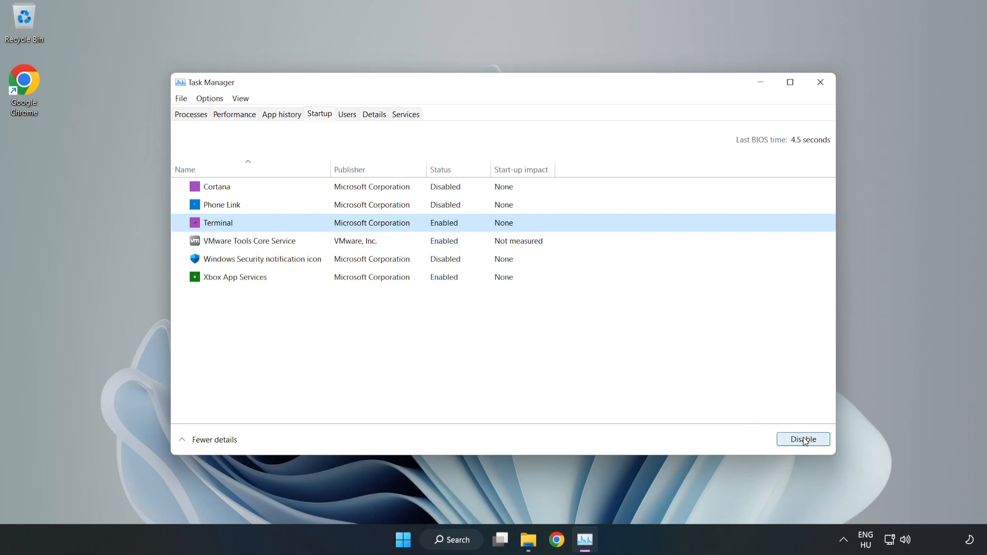
click(803, 438)
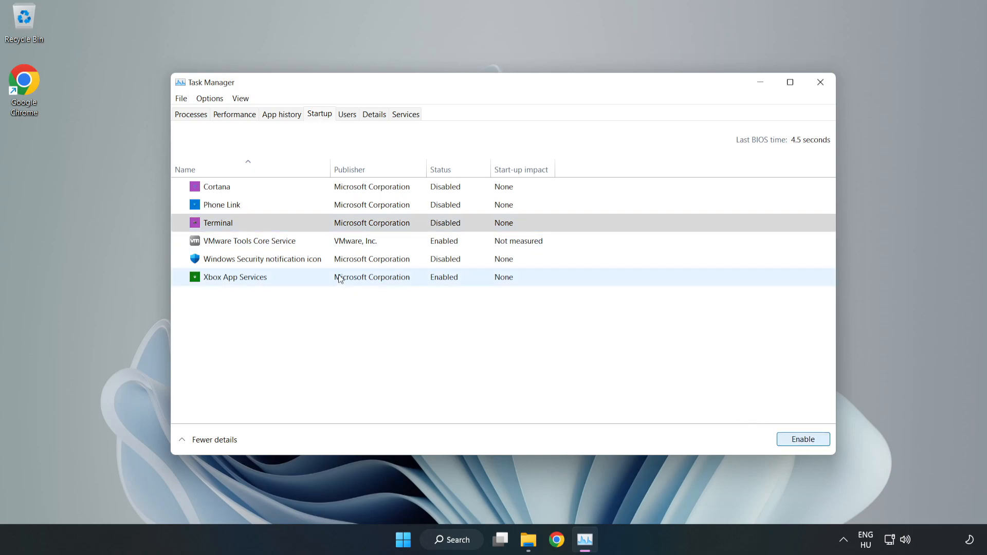
click(234, 277)
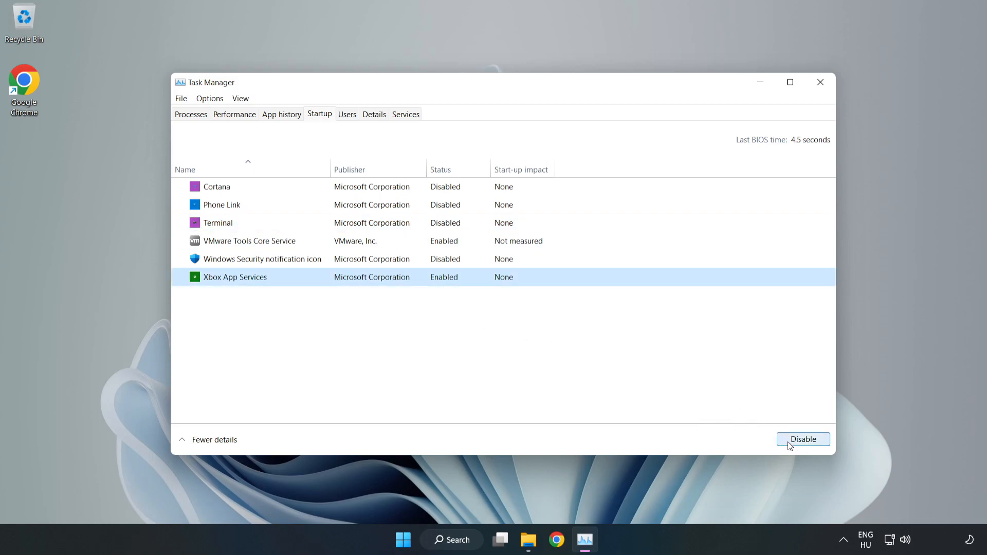
click(803, 438)
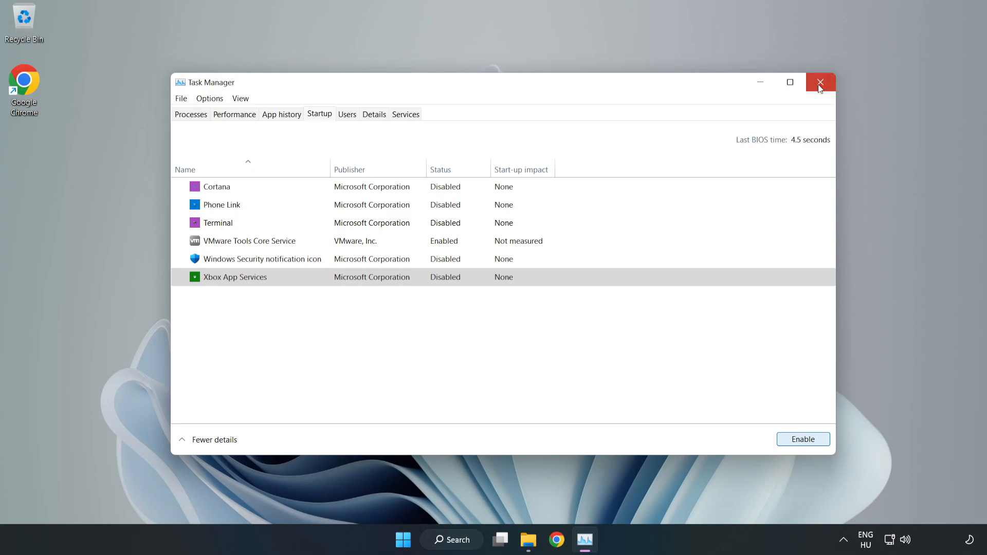
Close Task Manager, open Windows Update from search, and check for updates
click(821, 82)
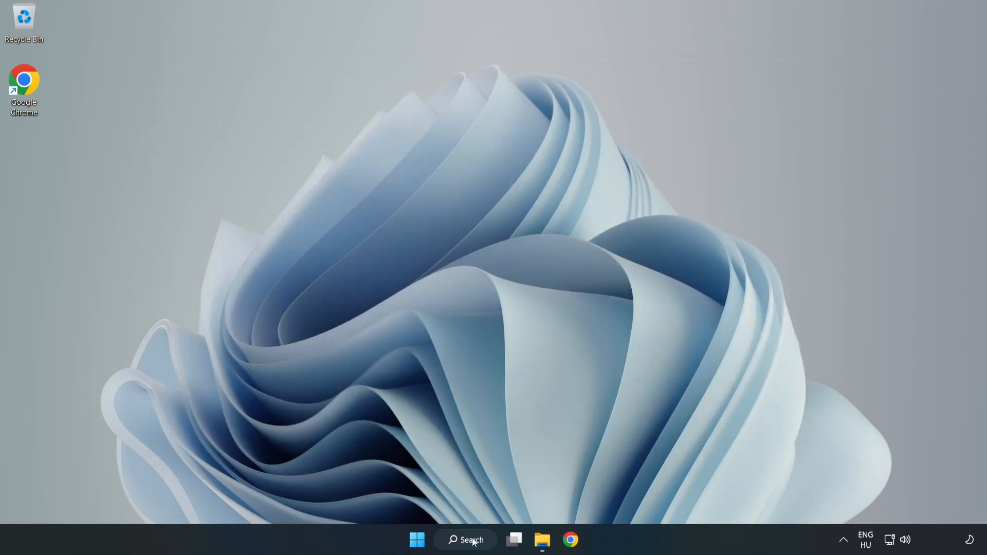
click(465, 539)
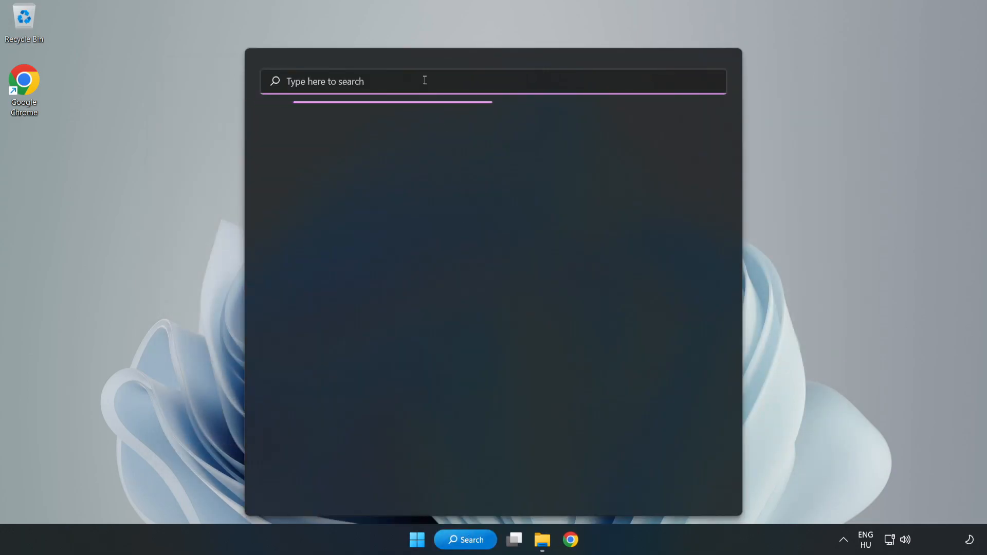
text(update)
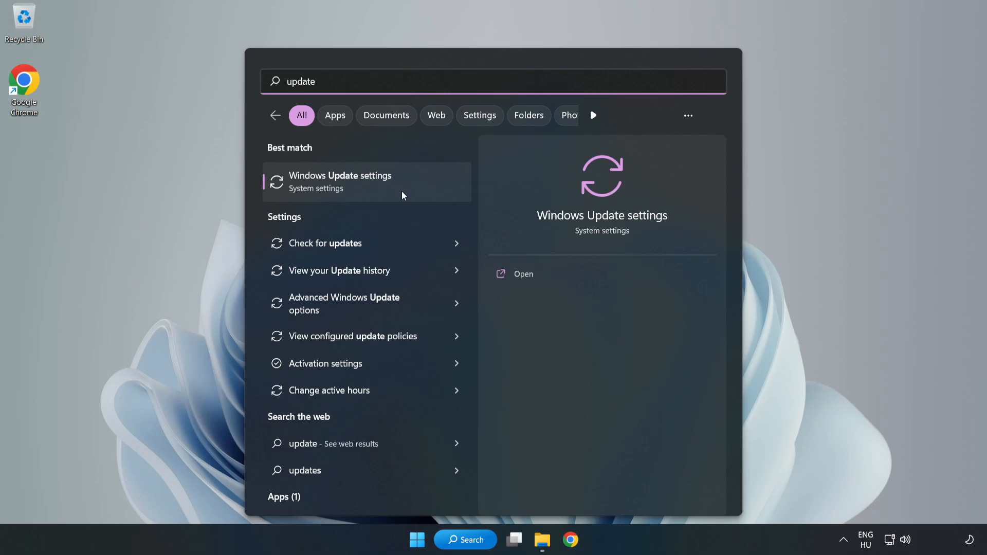
click(340, 182)
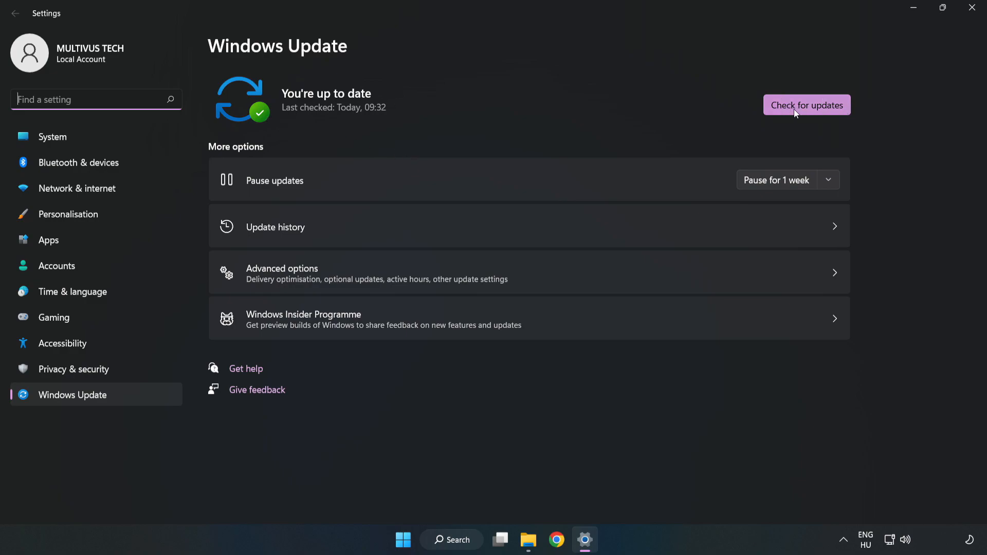
click(806, 105)
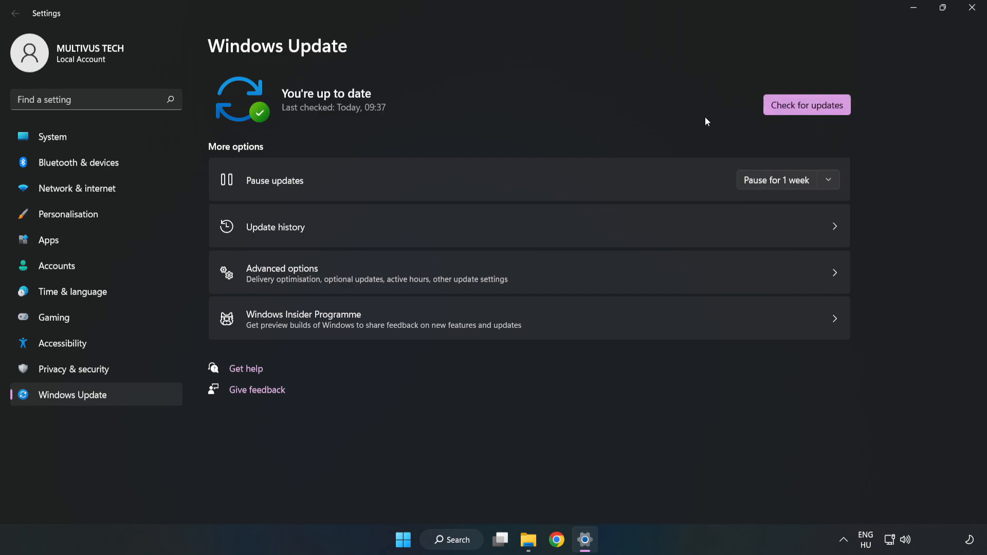
mouse_move(971, 10)
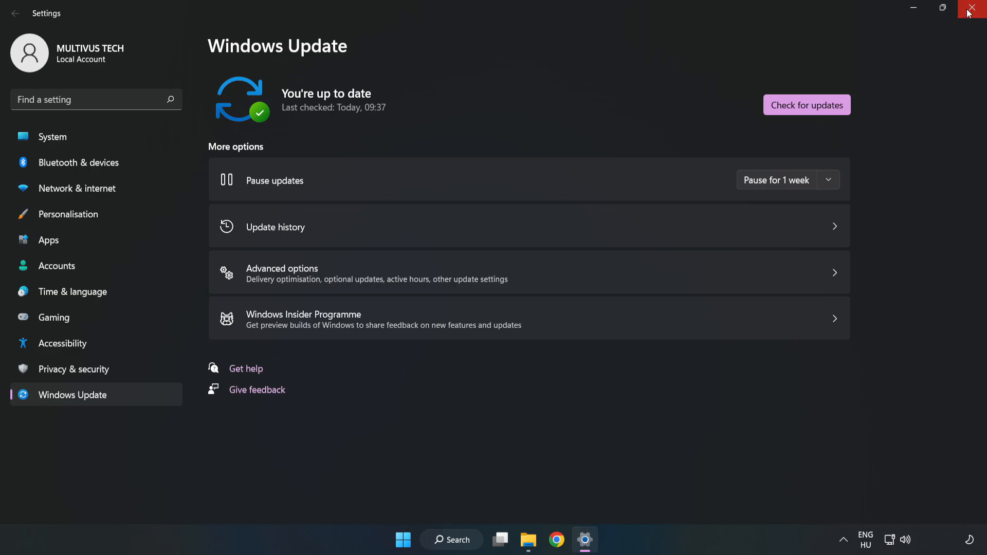
Close Settings and search 'regedit' to find Registry Editor
click(975, 8)
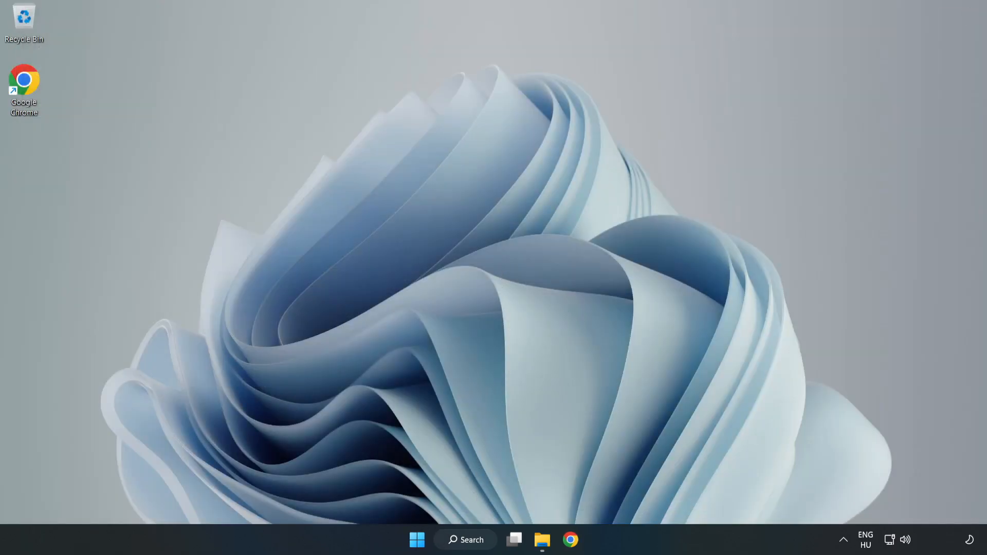
click(466, 539)
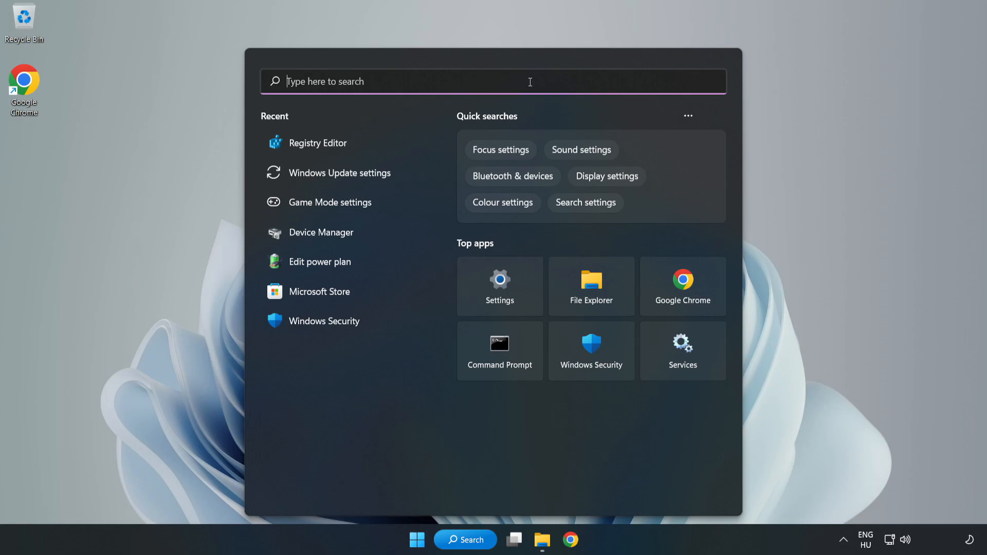
text(regedit)
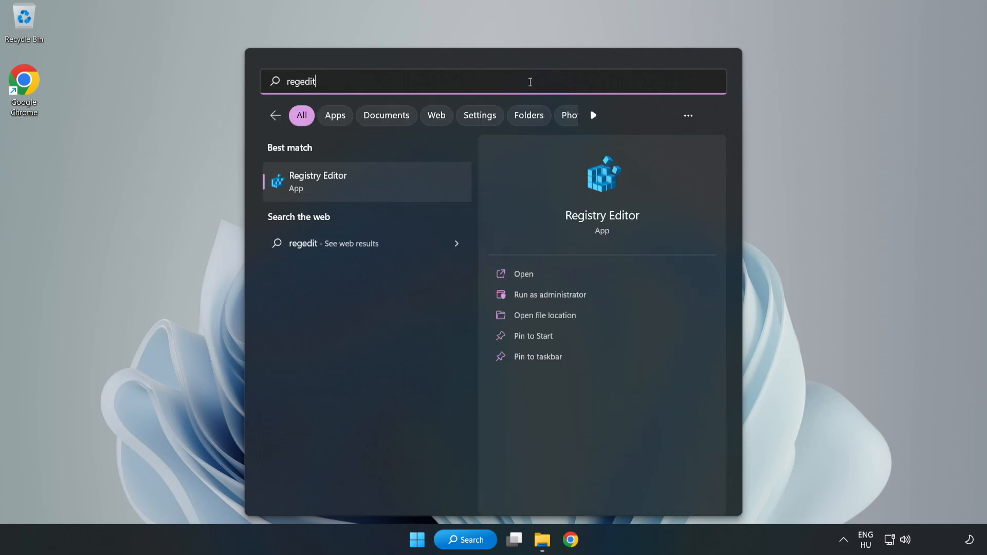
mouse_move(327, 188)
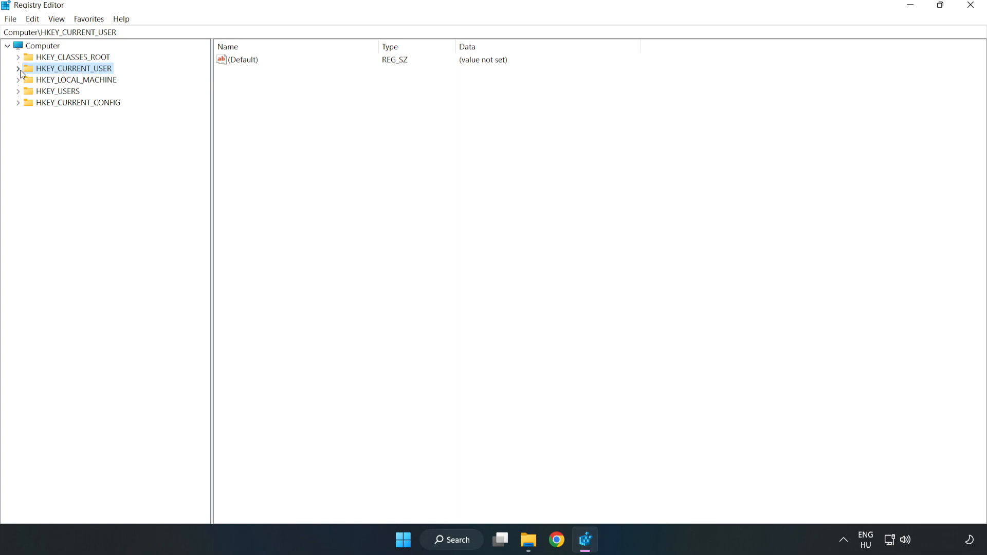
Set GameDVR_Enabled under HKEY_CURRENT_USER\System\GameConfigStore to 0
click(18, 68)
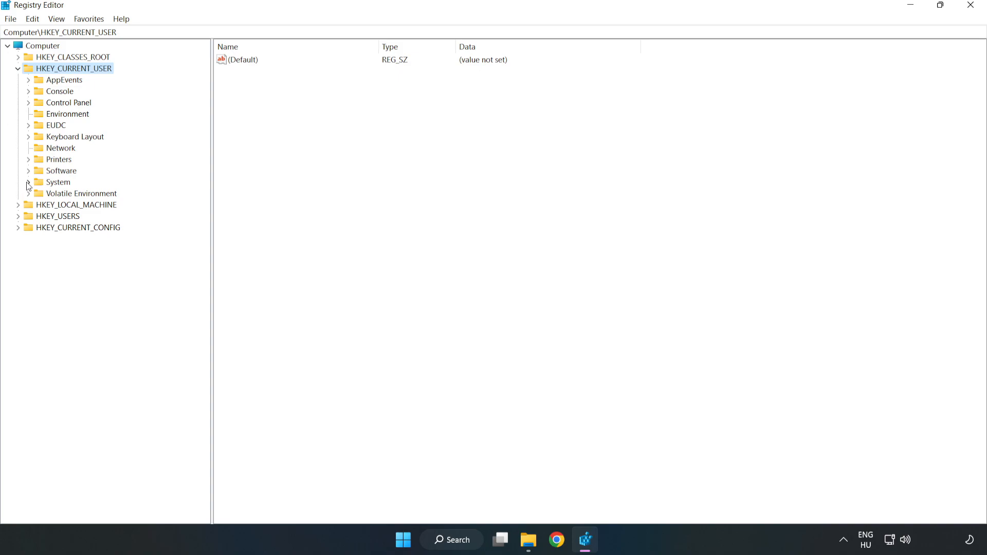
click(28, 182)
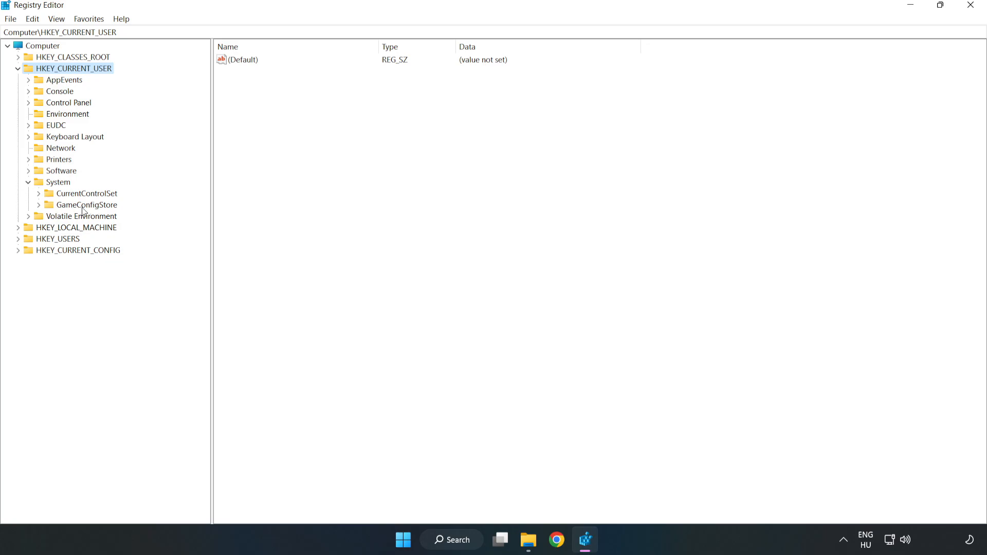
click(87, 204)
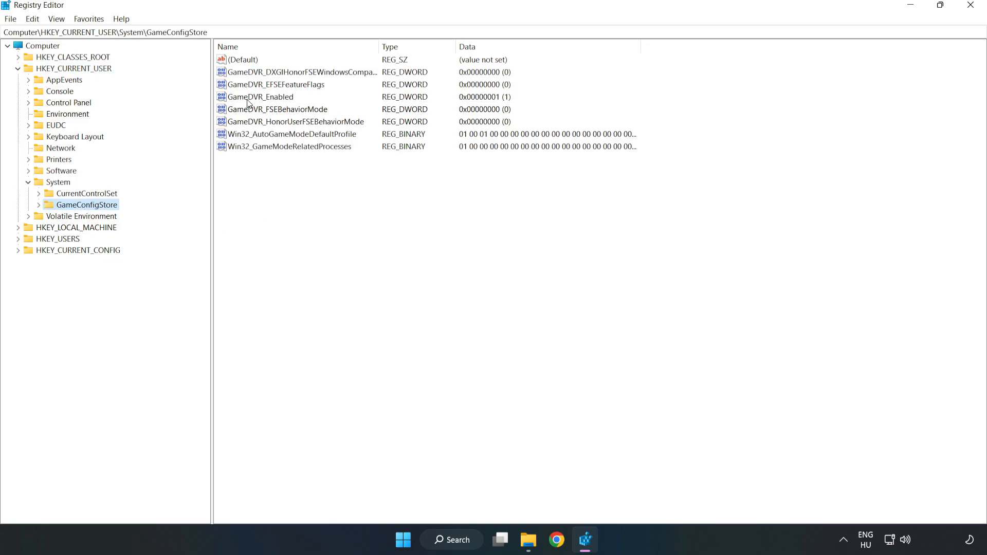
click(258, 96)
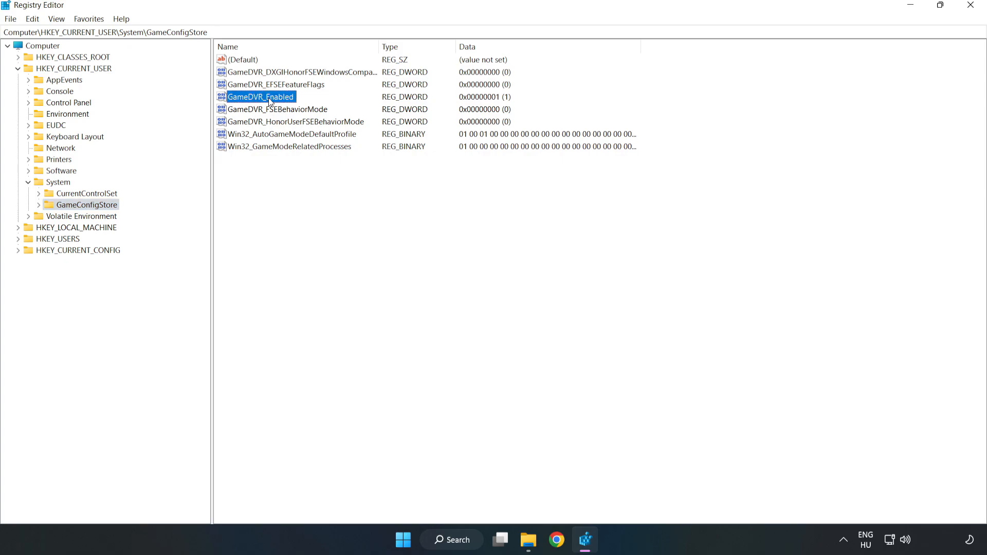
right_click(261, 96)
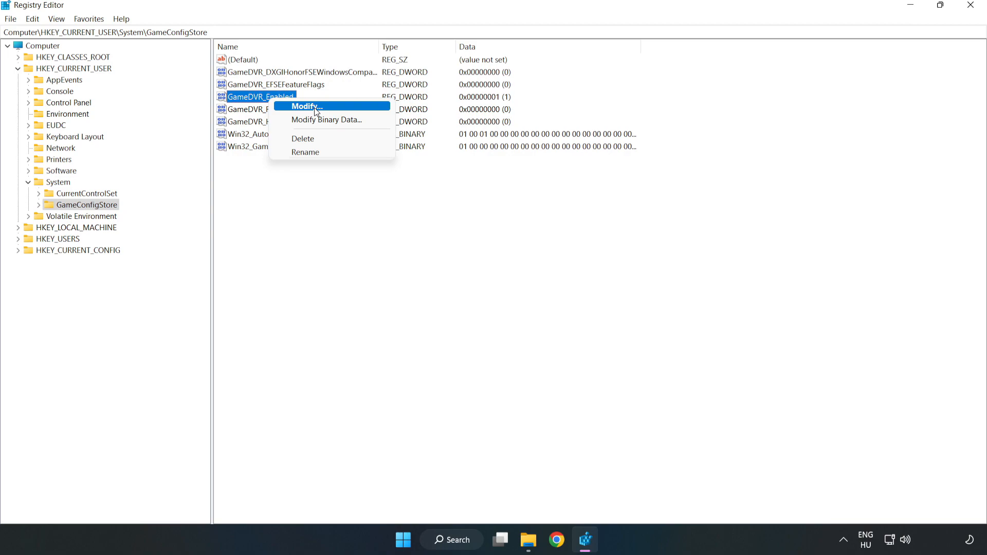
click(305, 106)
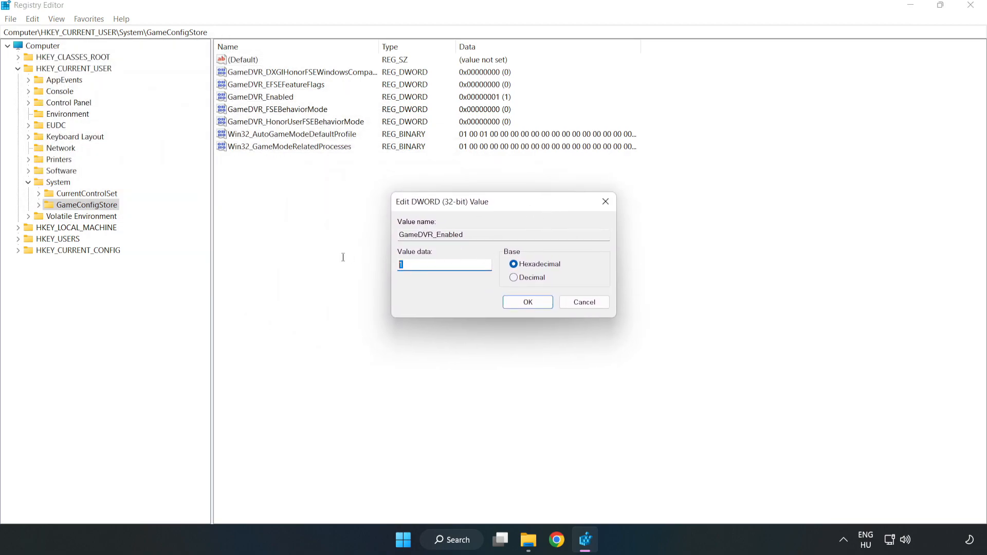
text(0)
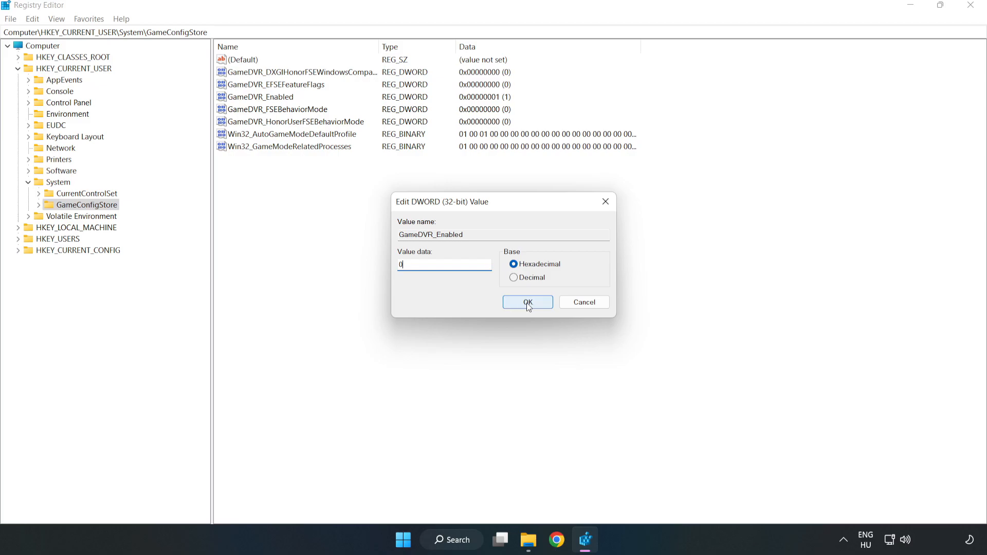
click(528, 302)
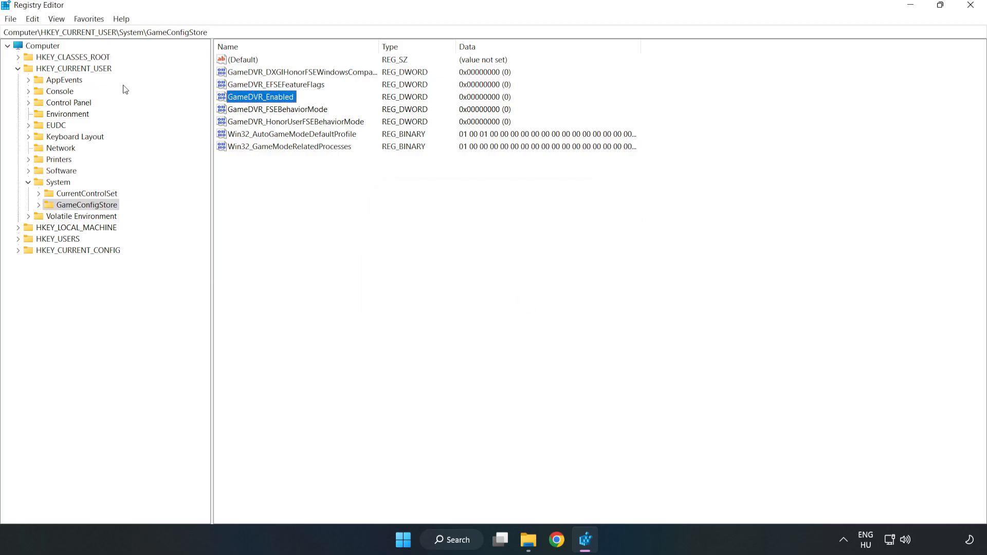
Browse to HKLM\SOFTWARE\Microsoft\PolicyManager\default\ApplicationManagement\AllowGameDVR in Registry Editor
click(19, 68)
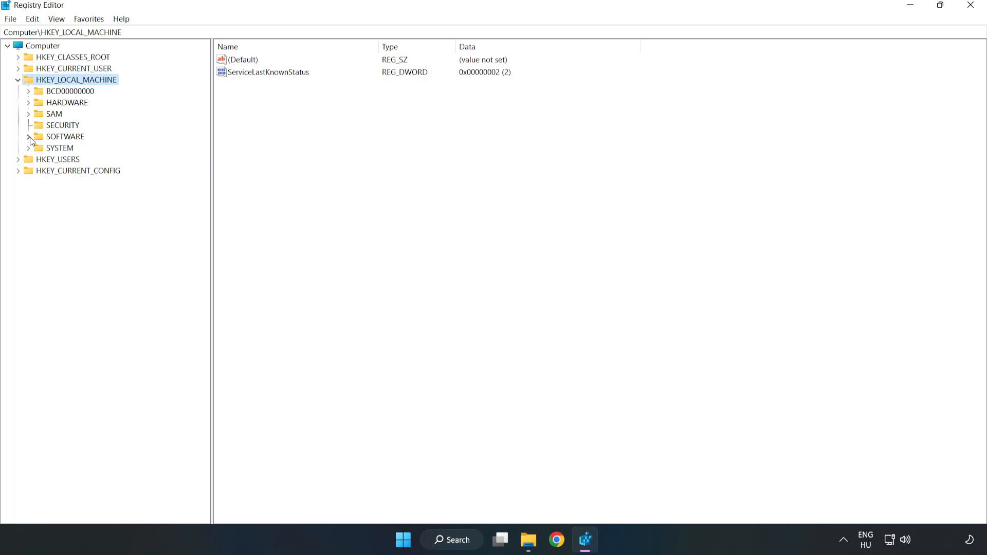
click(29, 136)
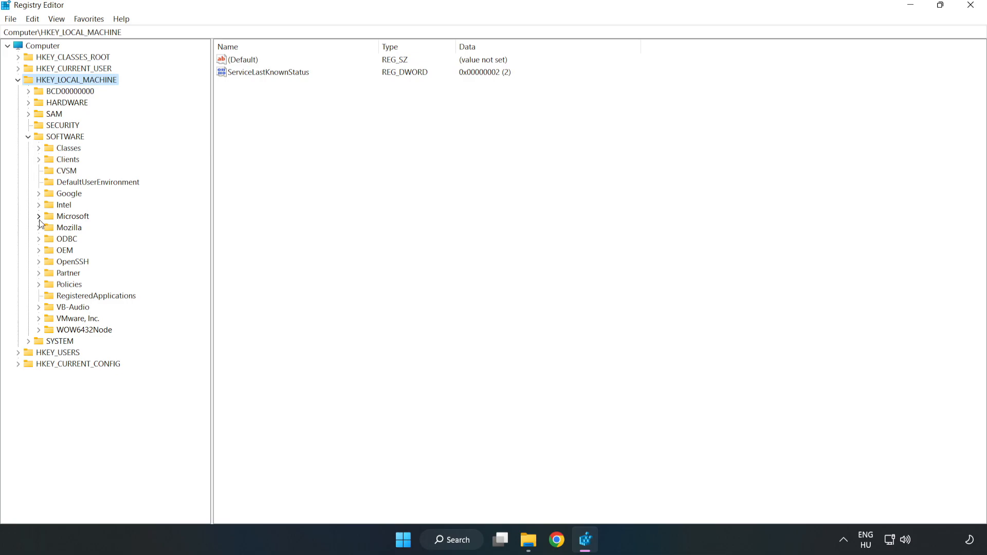
click(38, 216)
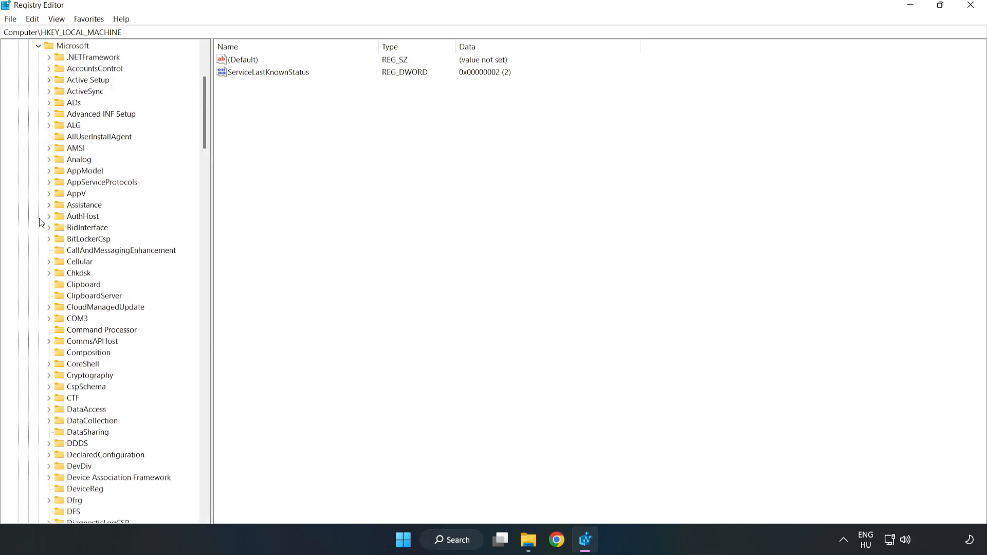
mouse_move(146, 168)
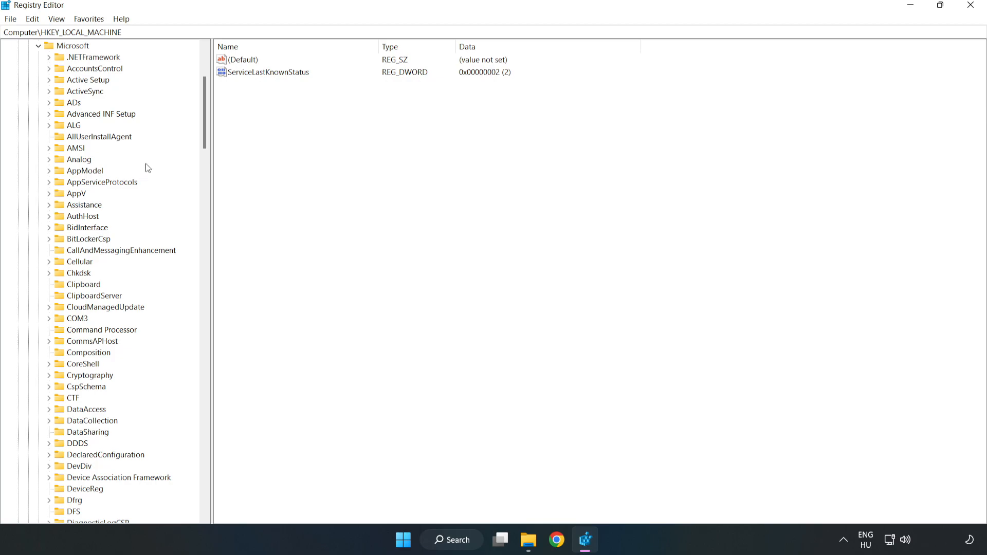
scroll(down, 3)
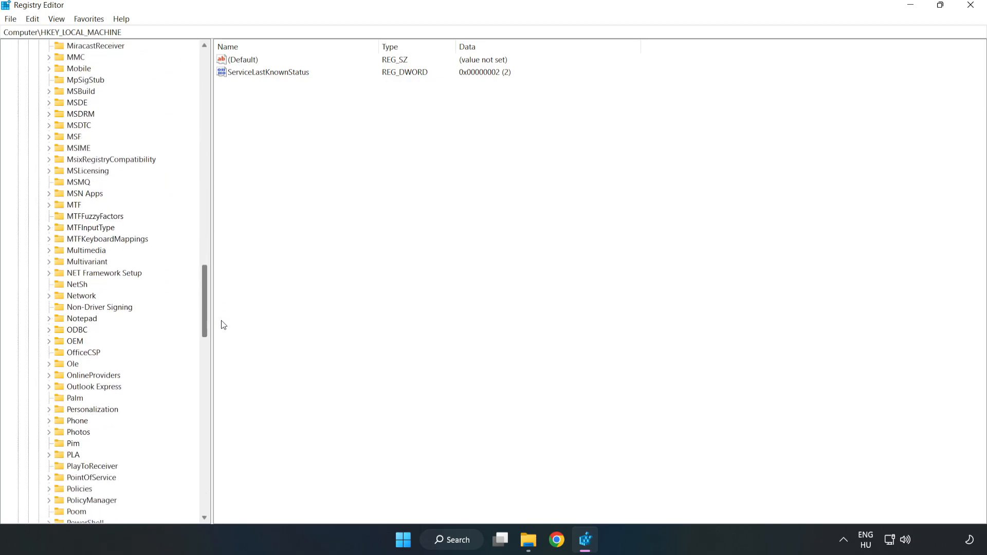
scroll(down, 3)
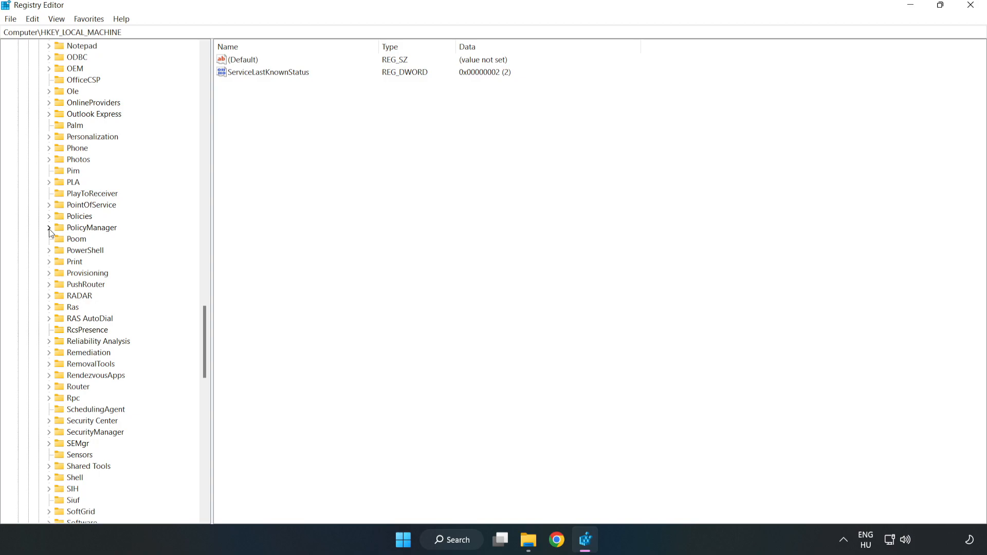
click(49, 227)
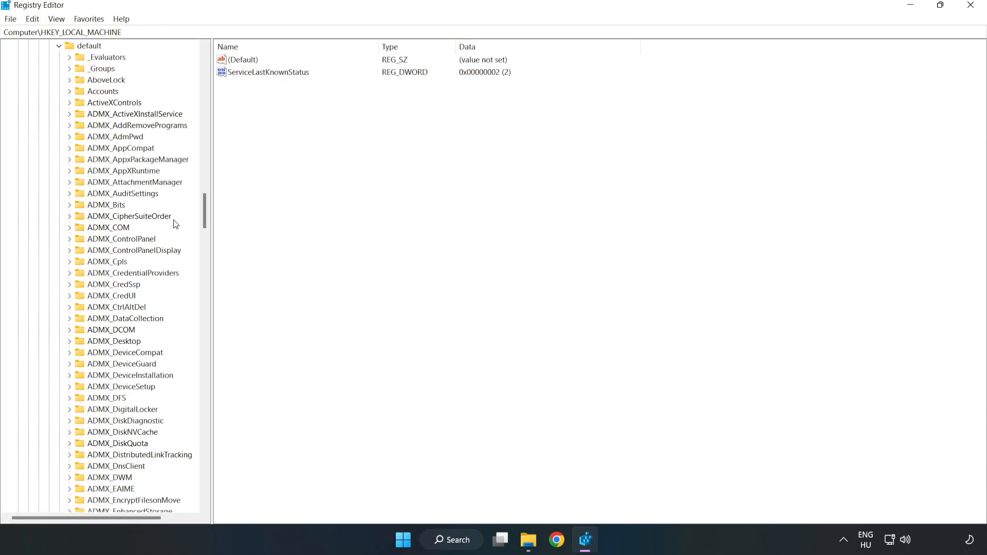
scroll(down, 3)
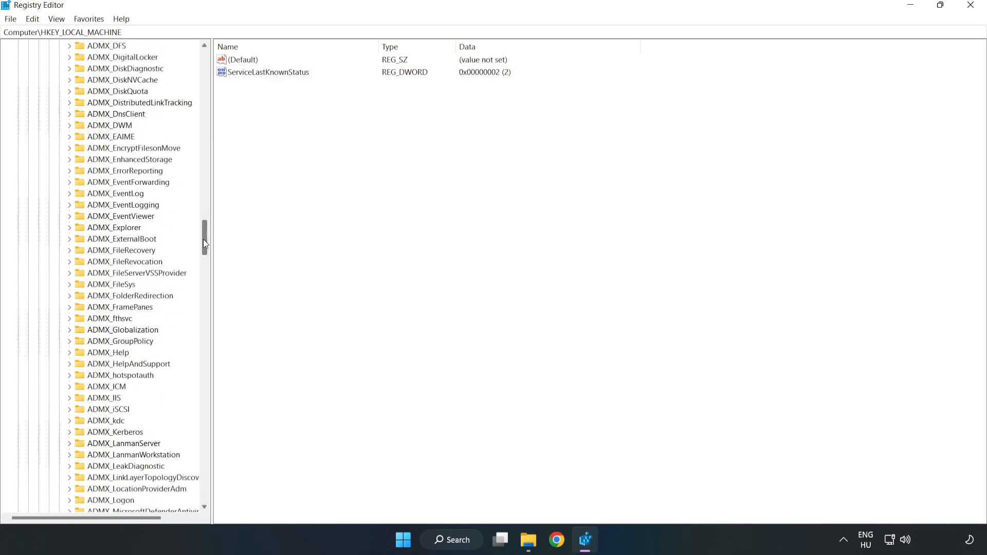
scroll(down, 3)
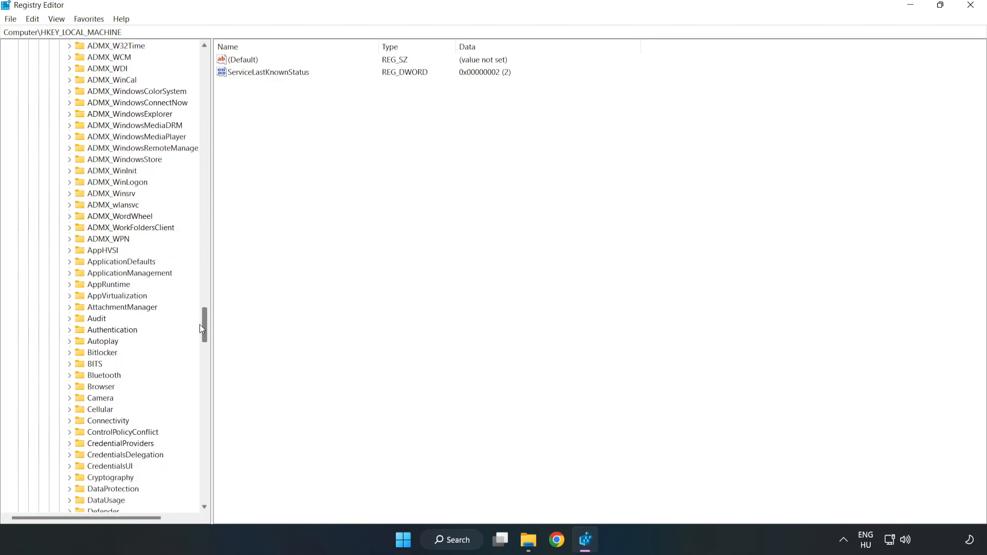
scroll(down, 3)
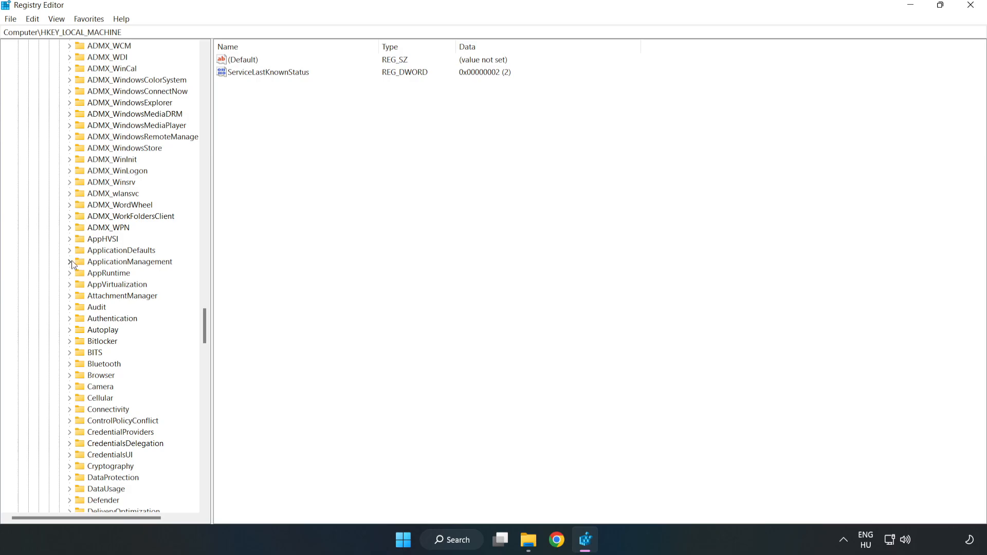
click(71, 261)
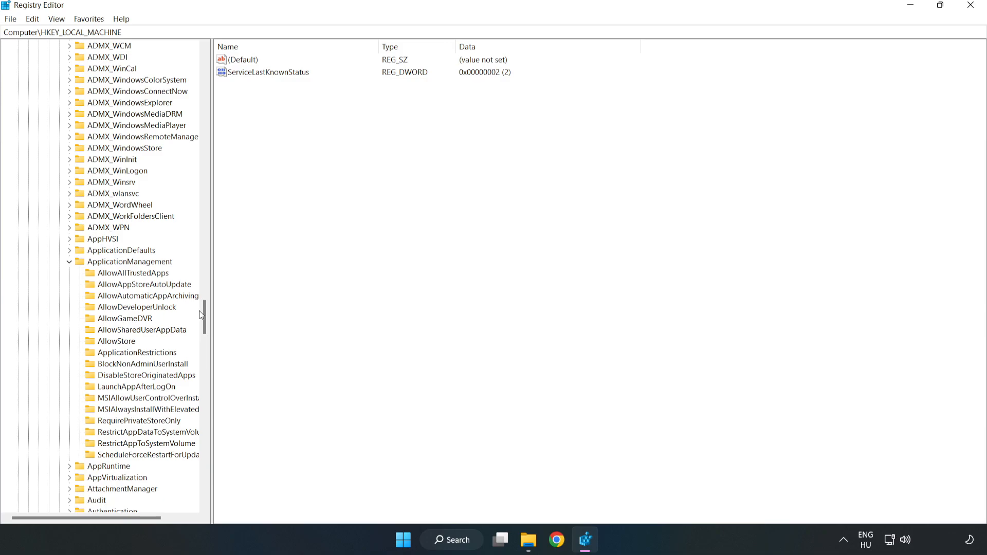
mouse_move(110, 322)
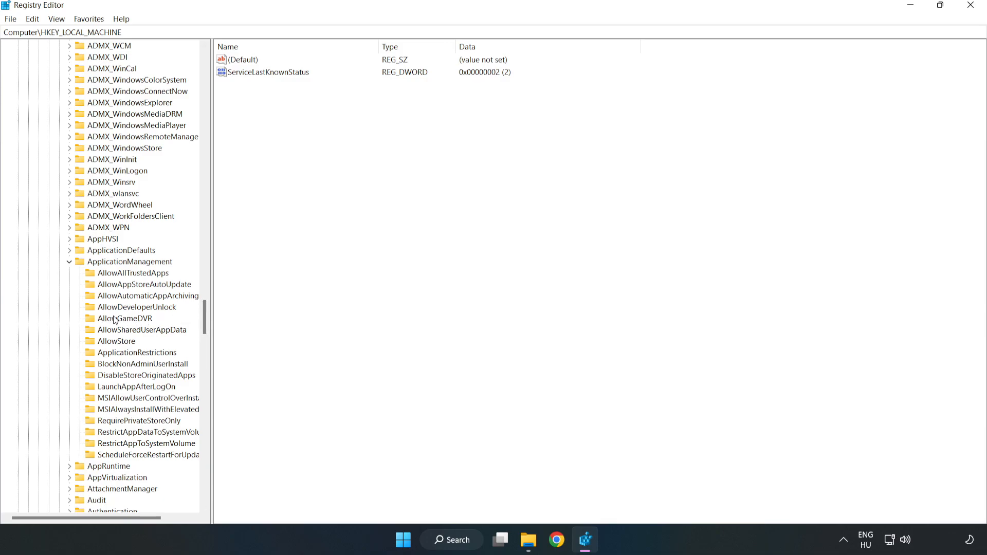
click(124, 319)
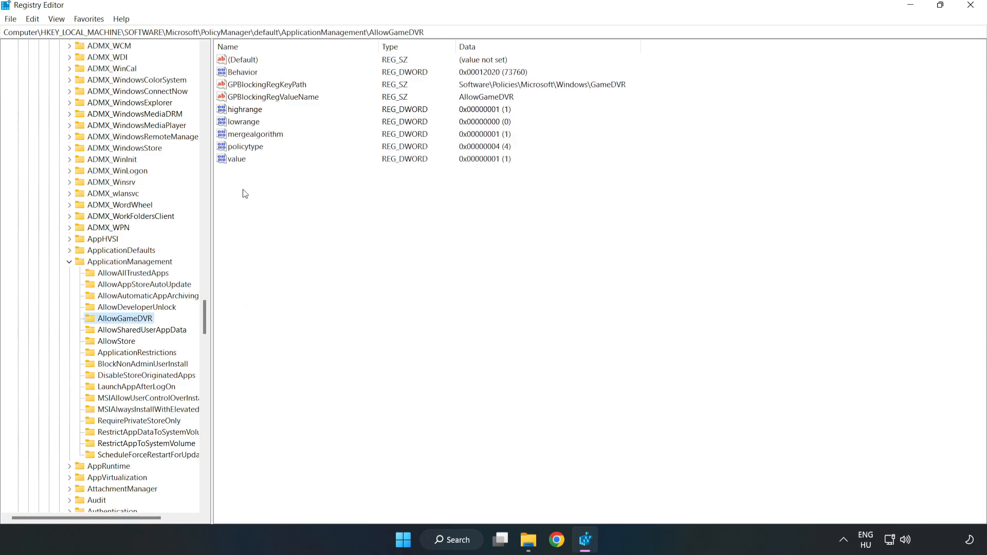
Change the AllowGameDVR value entry's data to 0
click(237, 159)
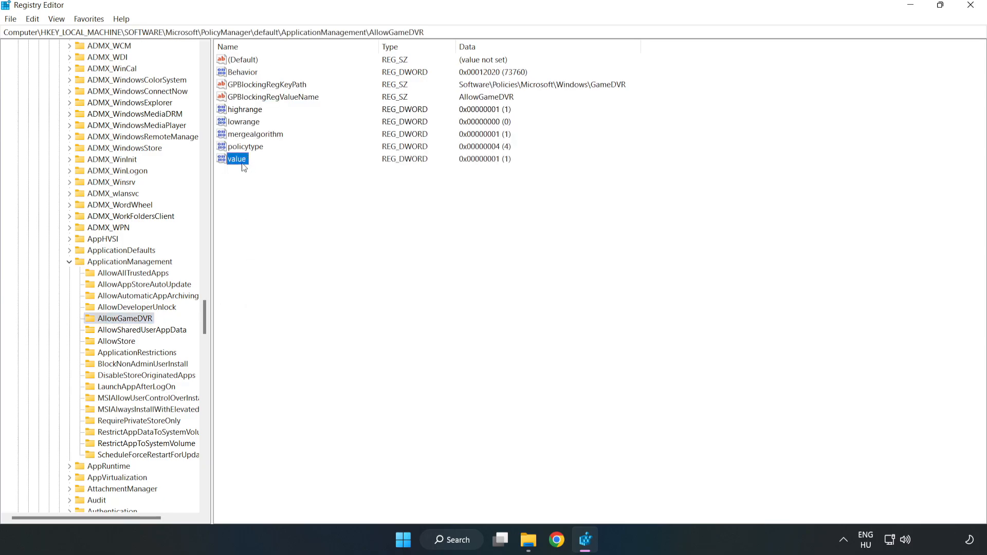
right_click(237, 158)
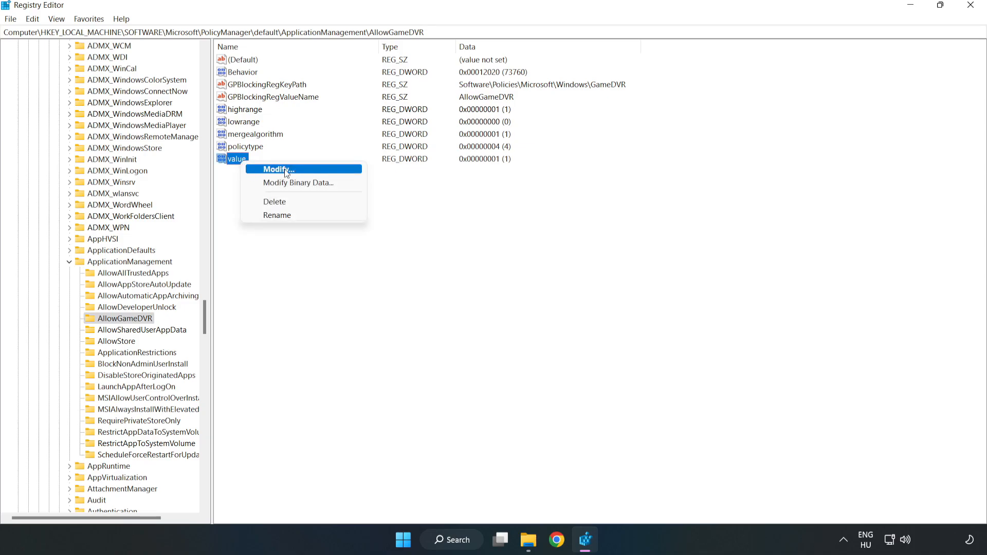
click(274, 169)
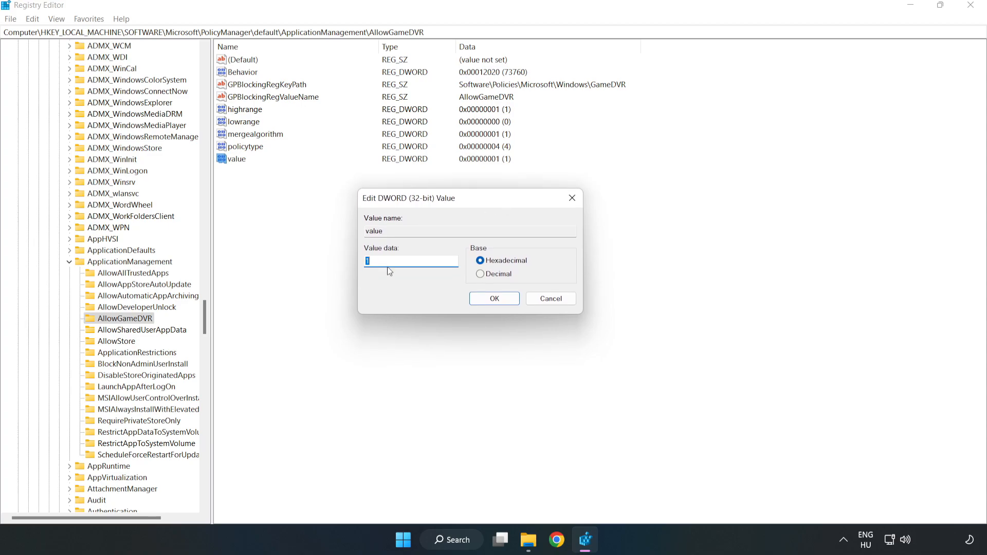
text(0)
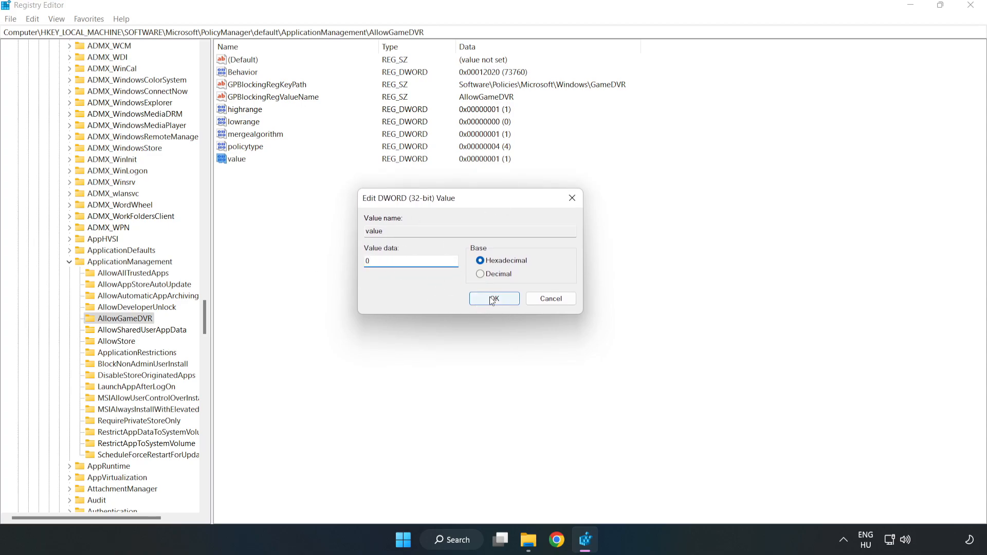
click(494, 299)
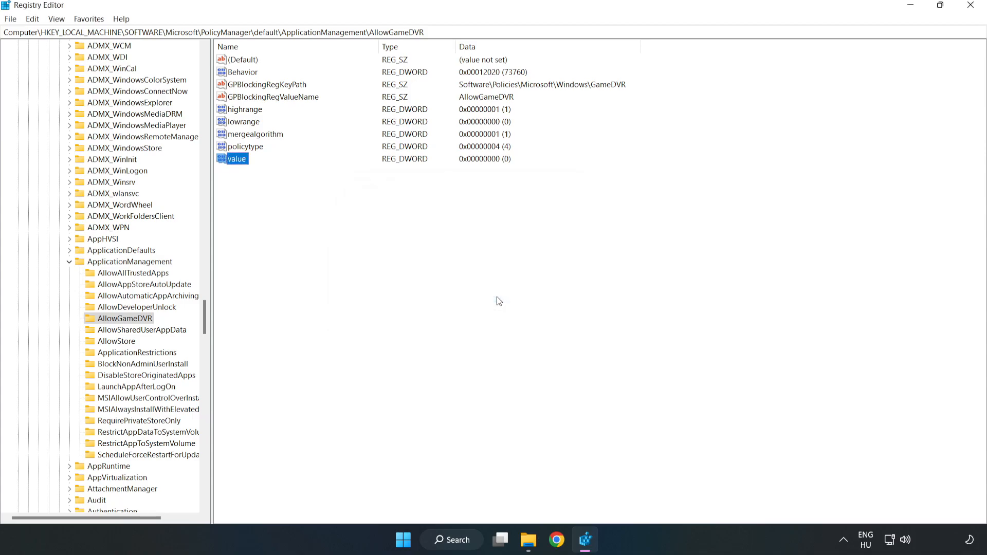
mouse_move(971, 15)
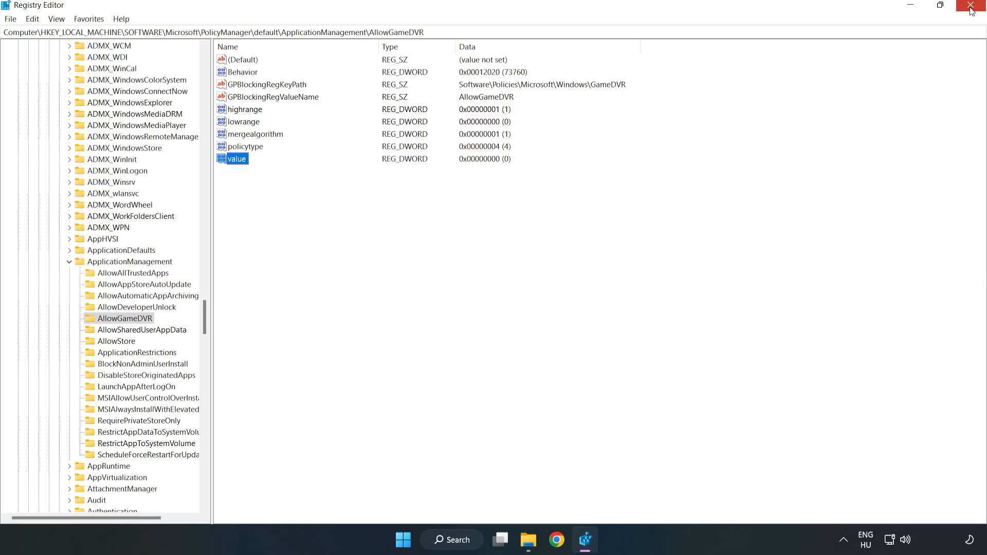
Close Registry Editor and download the DirectX End-User Runtime Web Installer
click(976, 8)
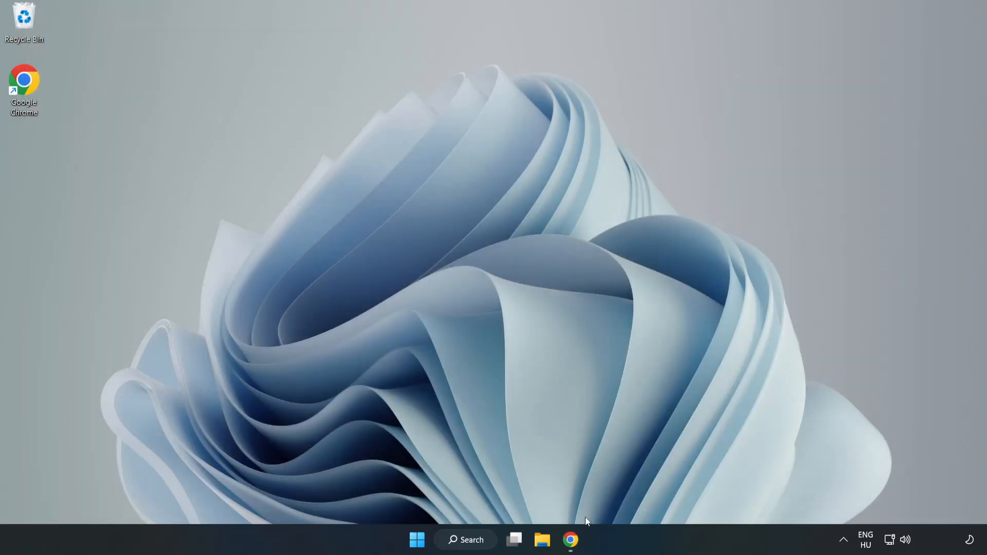
mouse_move(570, 539)
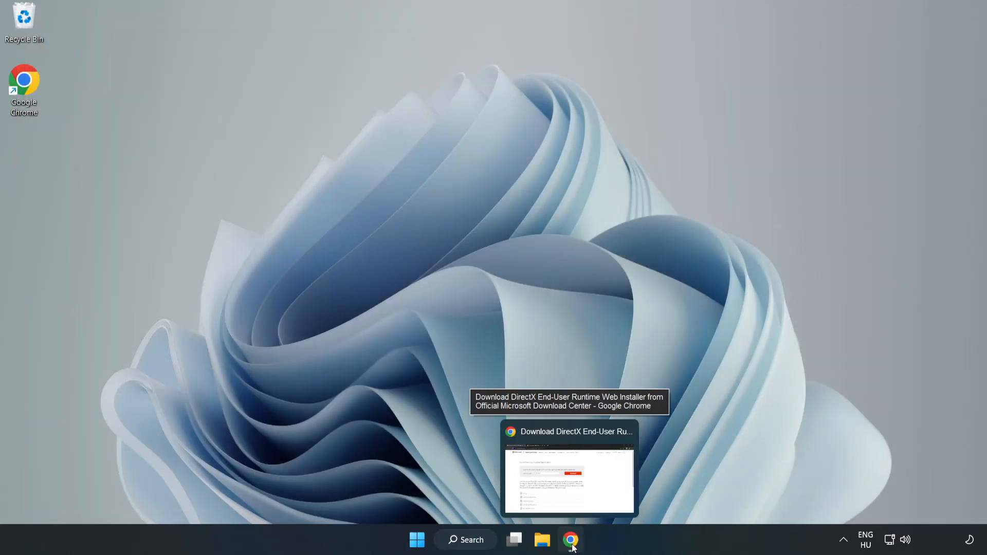
click(570, 540)
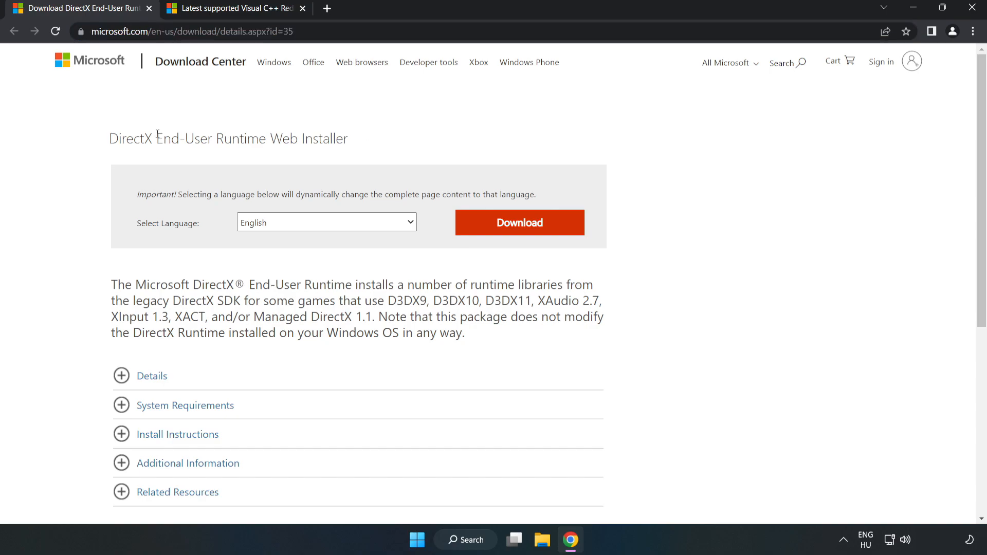
mouse_move(526, 235)
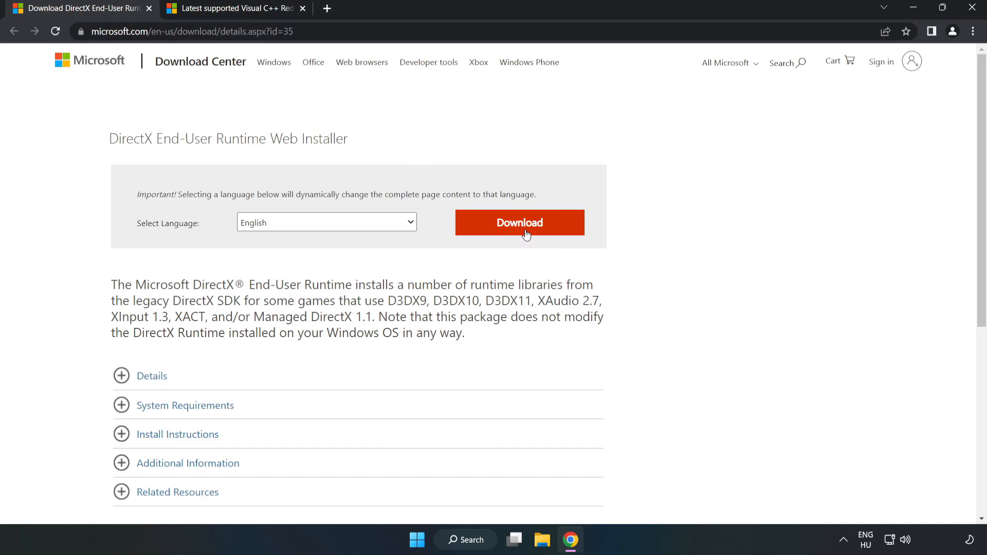
click(519, 223)
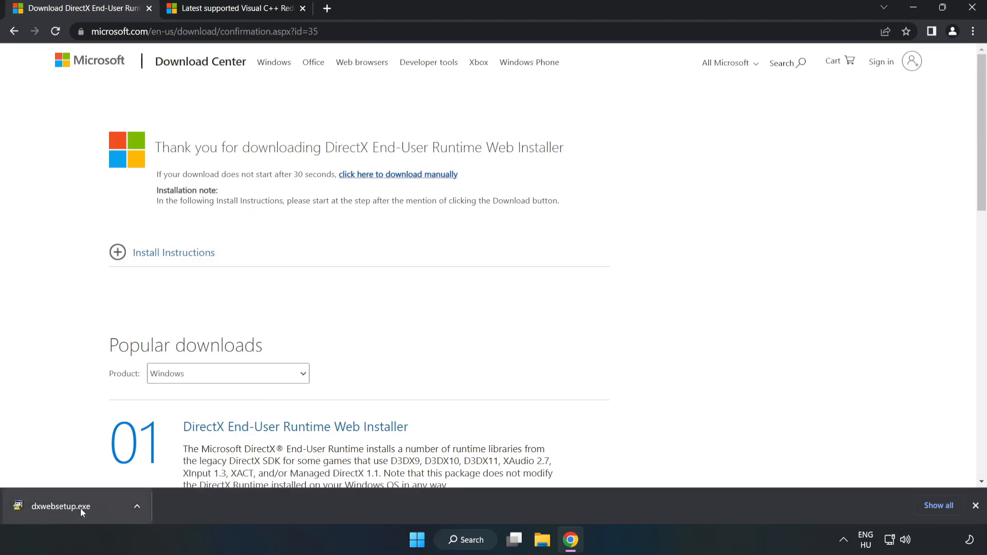
Run dxwebsetup.exe, accepting the license and declining the Bing Bar, through to Finish
click(62, 506)
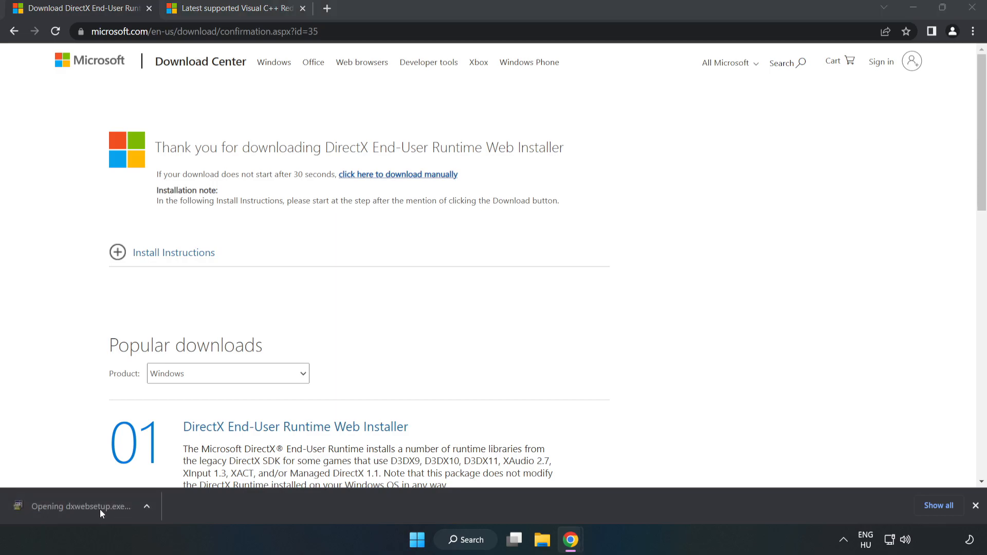
mouse_move(104, 510)
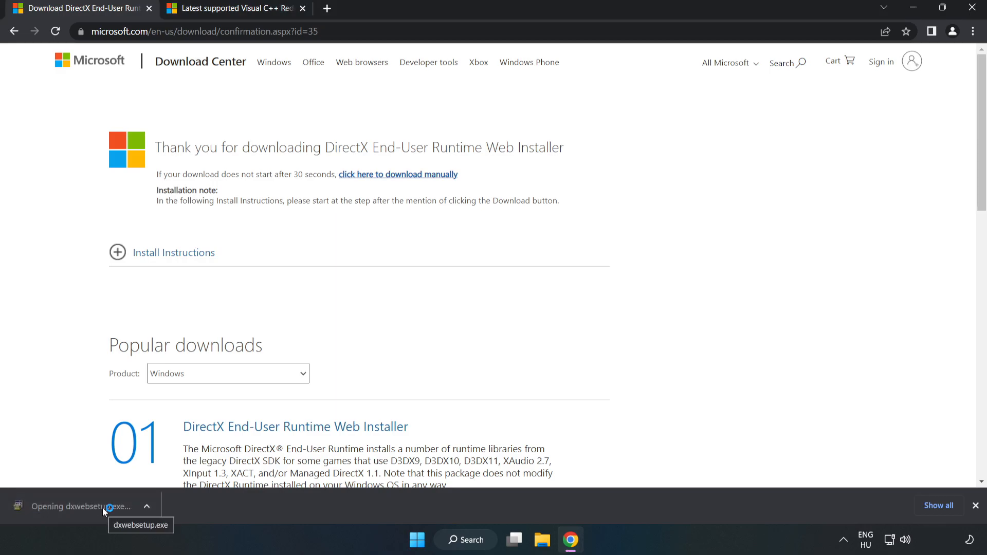
click(76, 506)
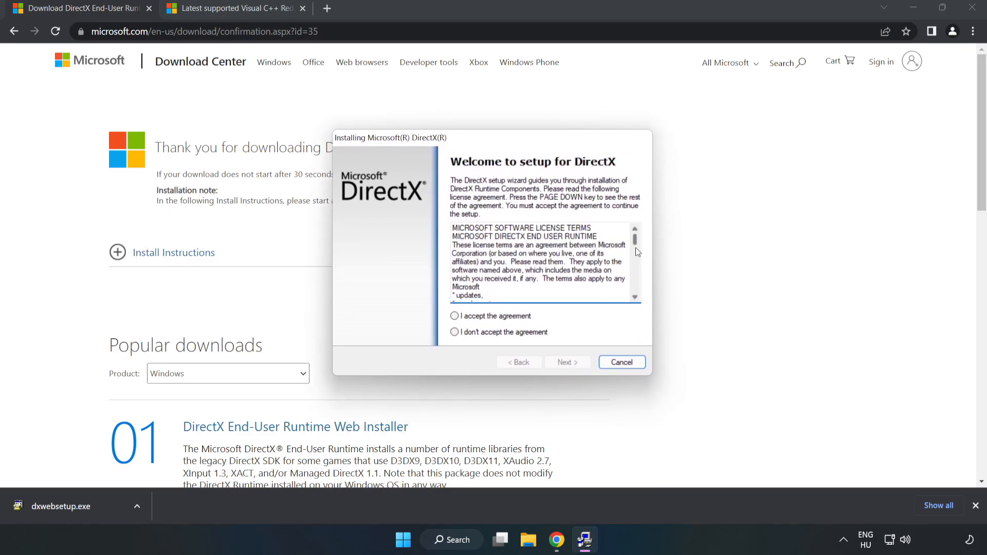
click(454, 315)
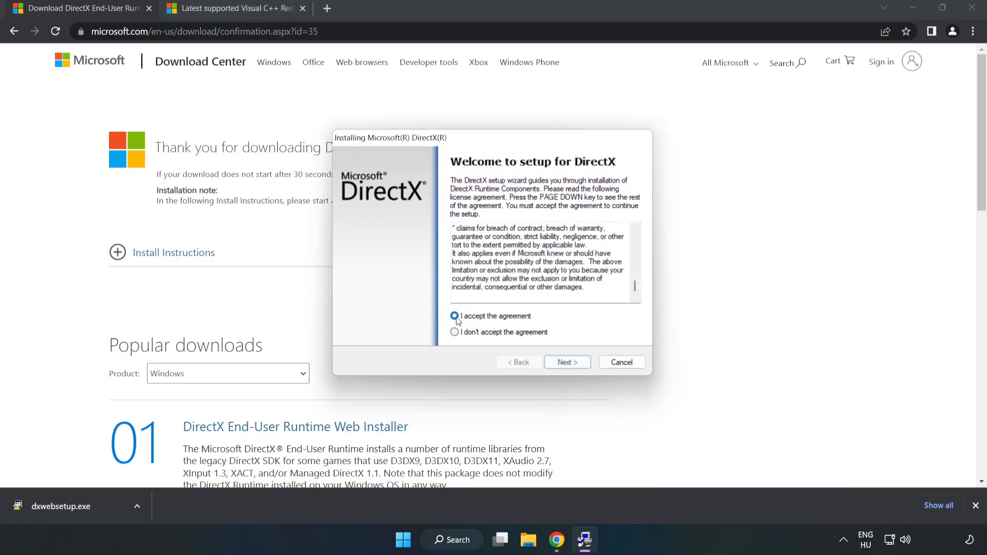
click(454, 315)
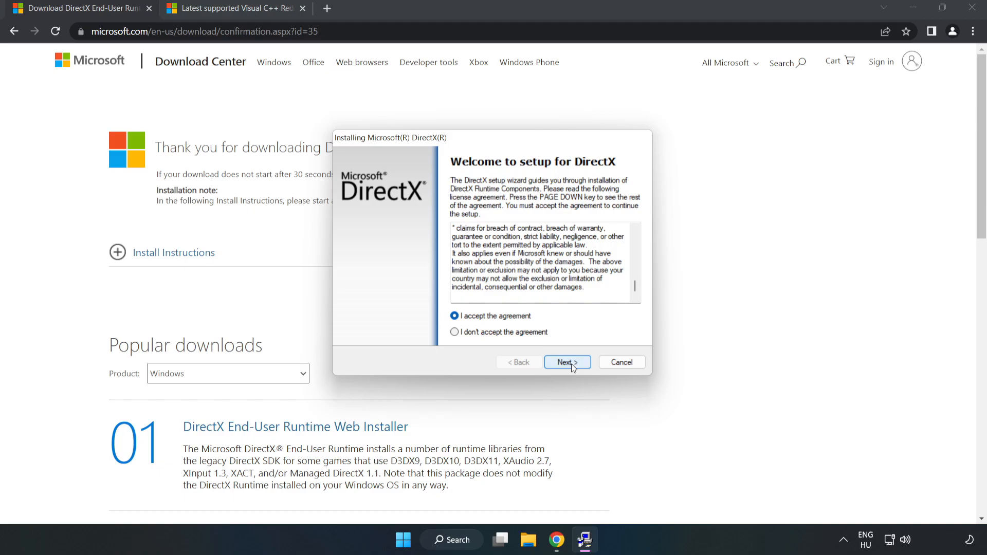
click(566, 362)
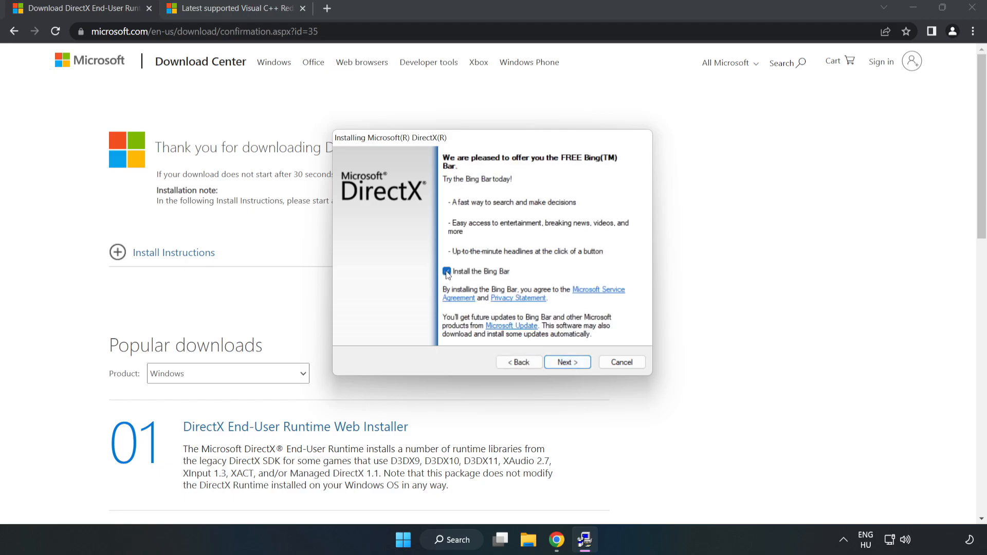
click(446, 271)
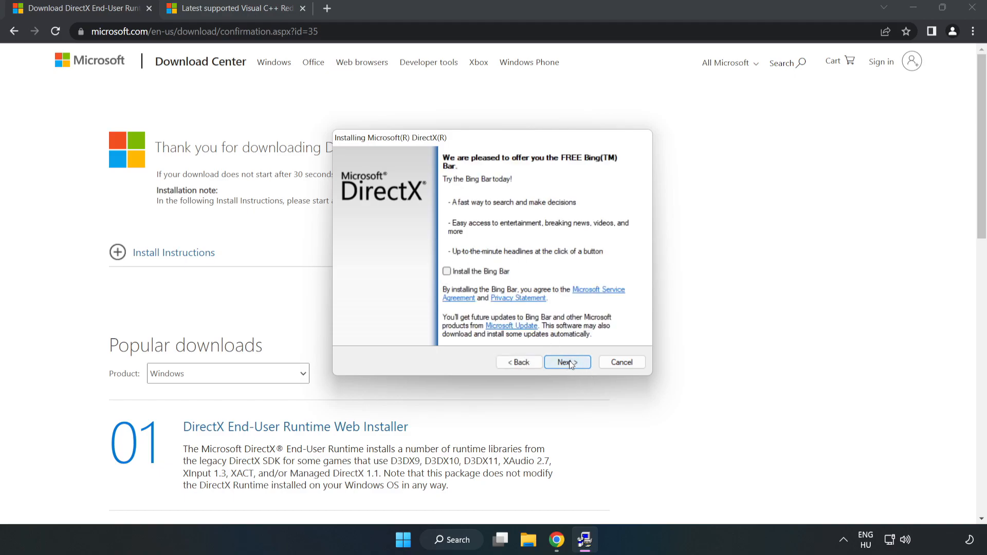
click(565, 362)
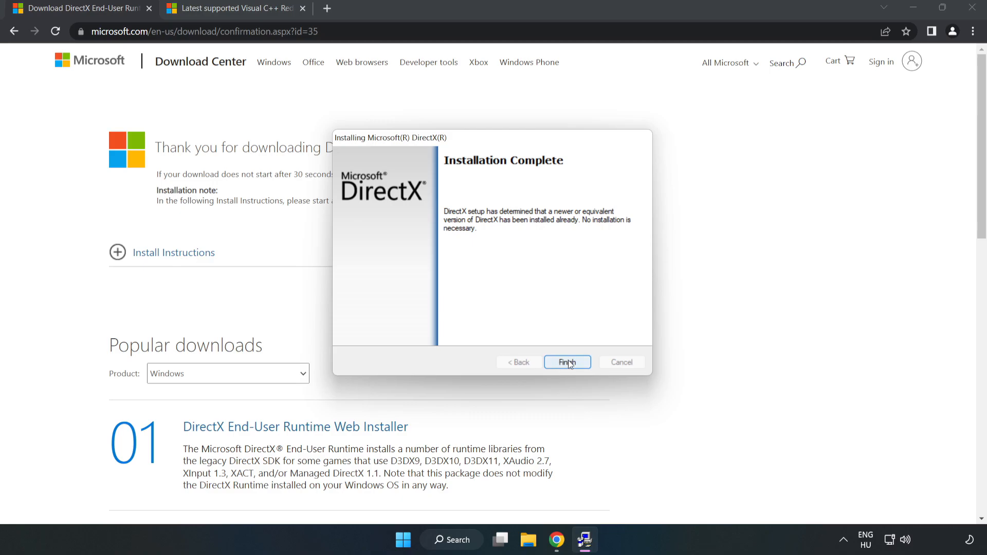
click(566, 362)
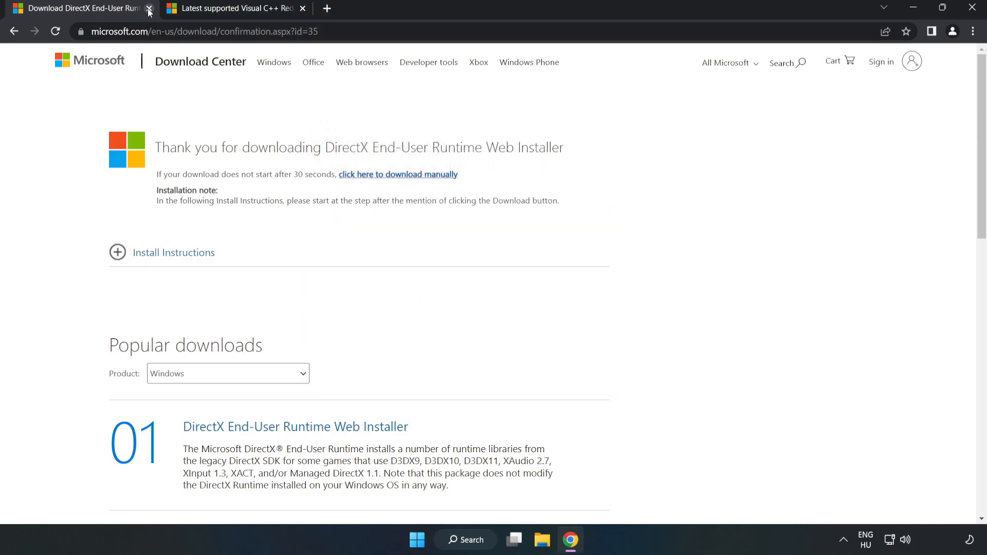
Close the DirectX tab and download the ARM64, x86 and x64 Visual C++ 2015–2022 redistributables
click(149, 9)
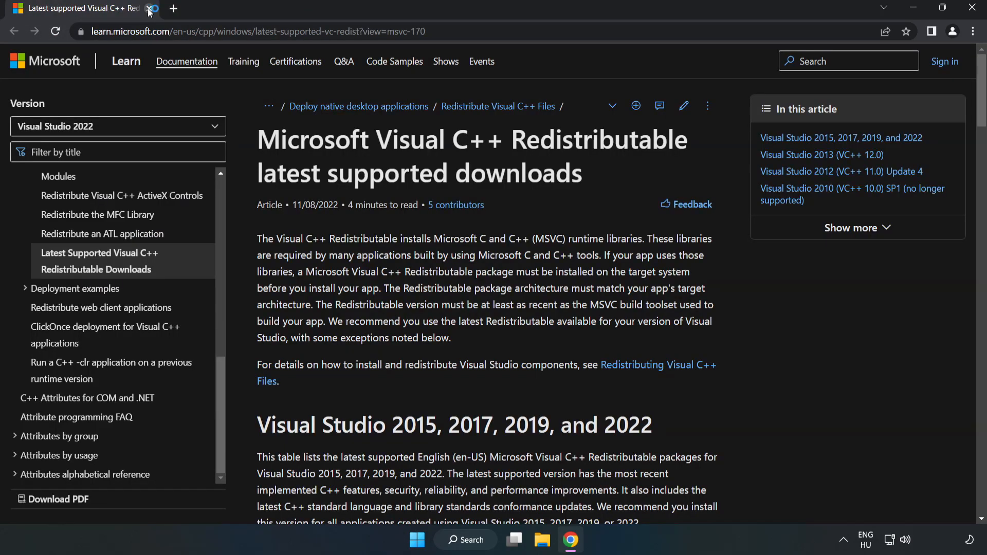
double_click(409, 31)
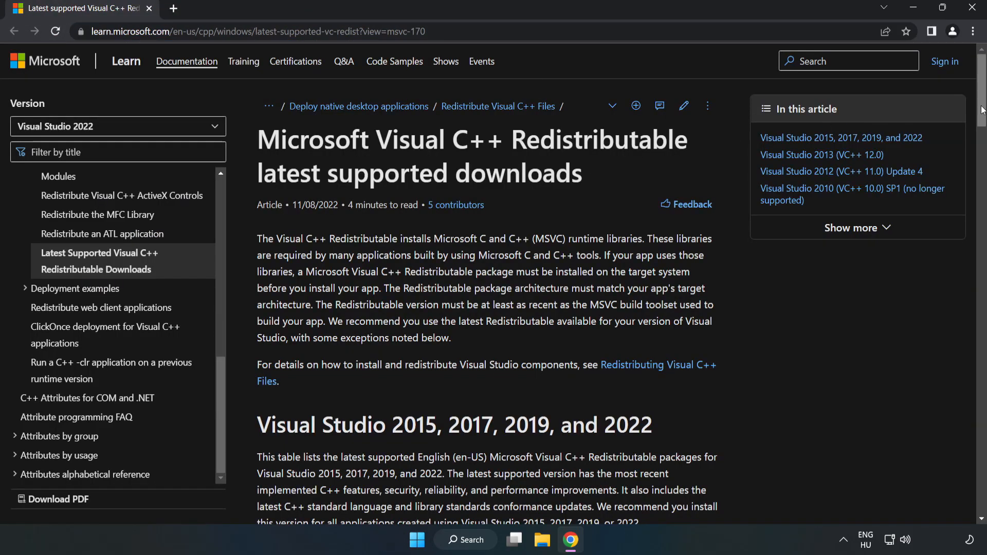
scroll(down, 3)
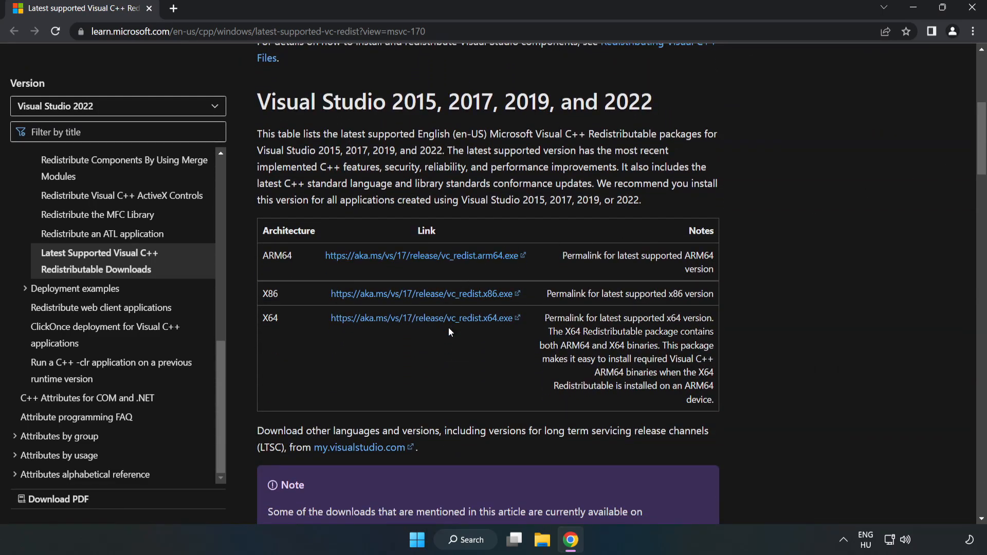
click(425, 294)
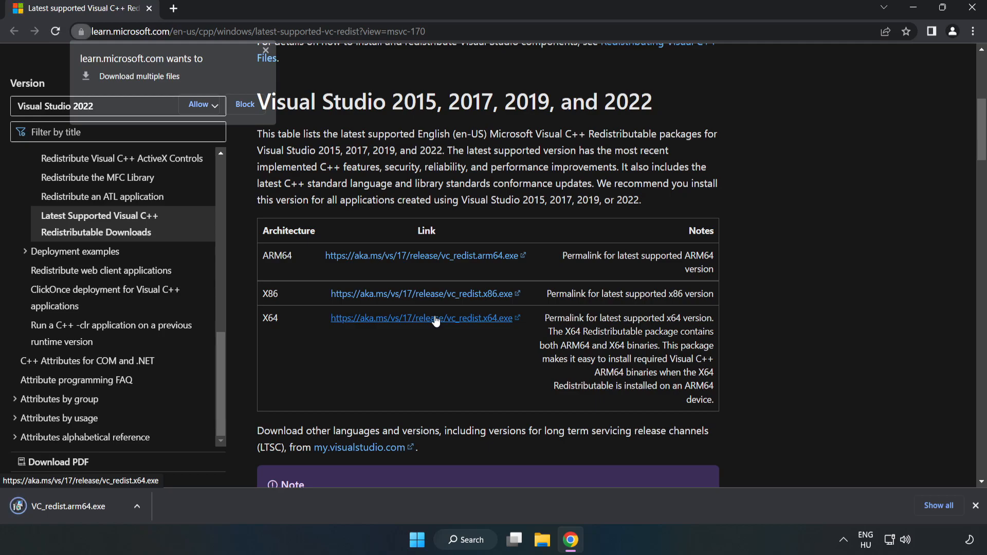
click(198, 104)
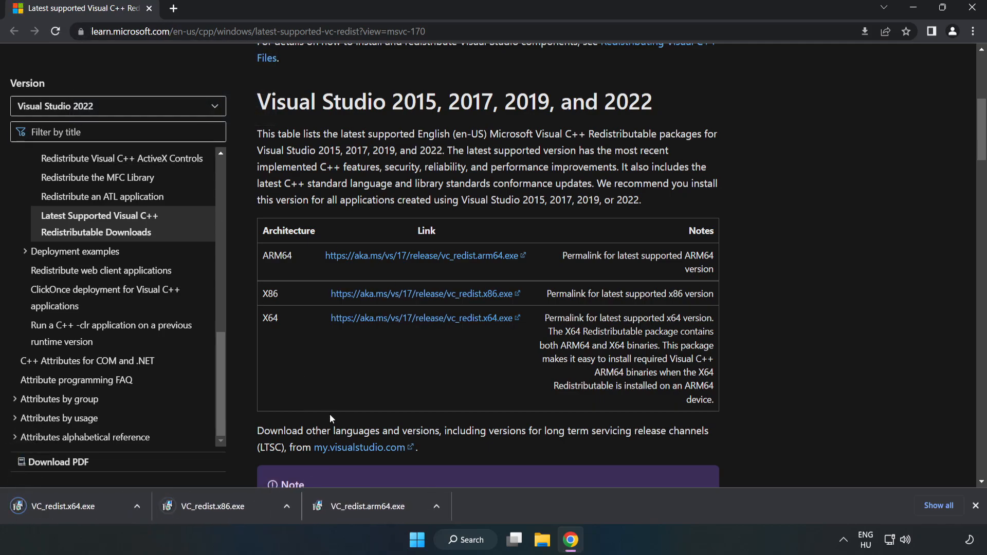
click(369, 505)
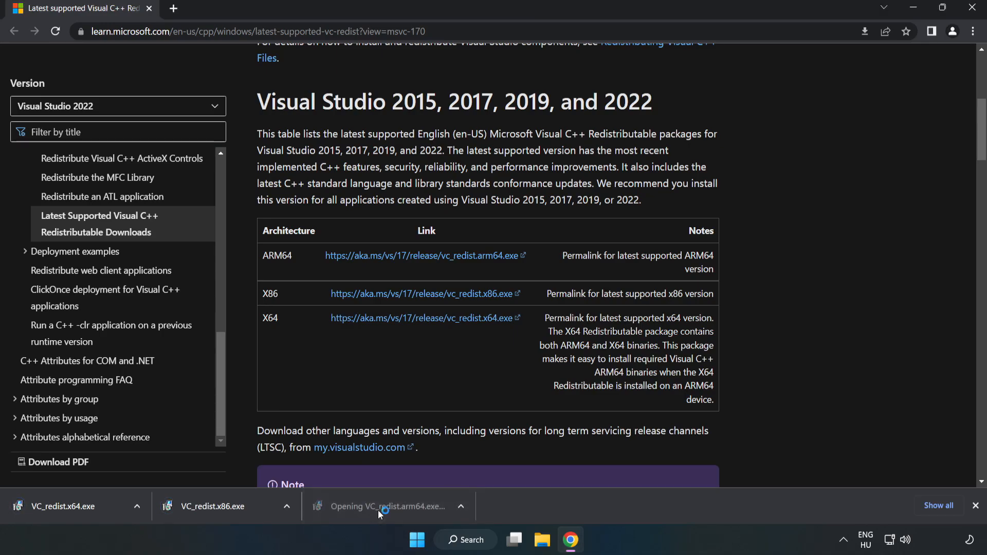
Agree and install the redistributables, dismissing the failed ARM64 setup and the successful x86 one
click(387, 506)
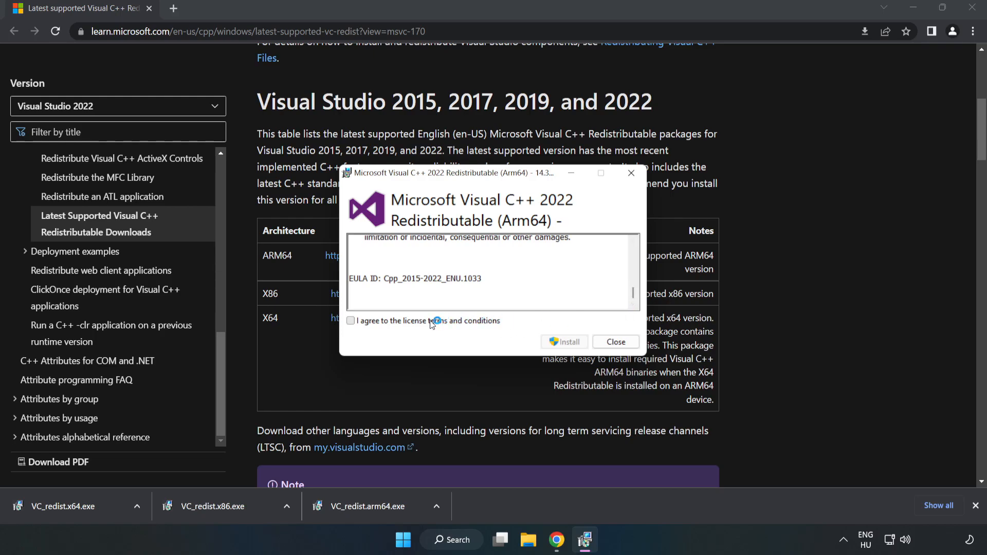
click(351, 321)
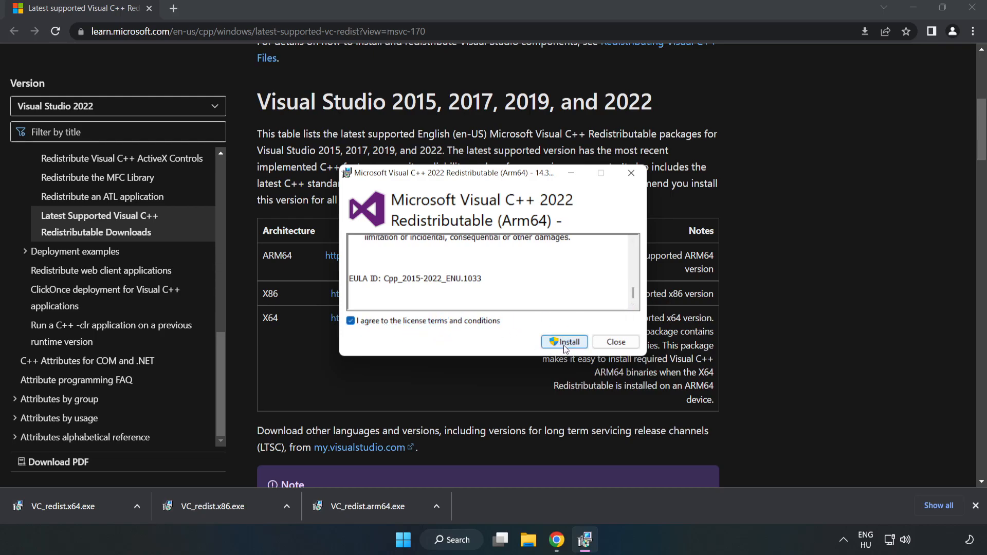
click(564, 342)
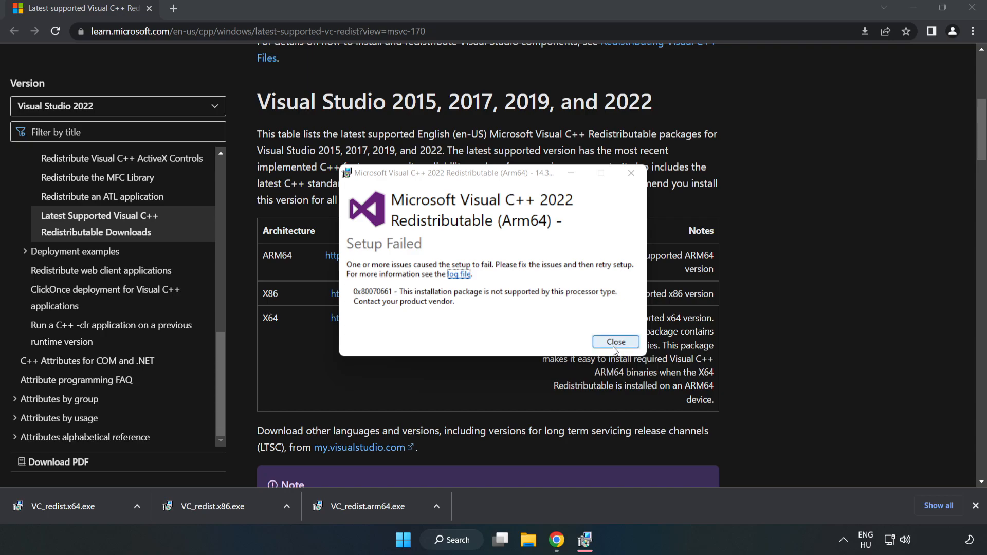
click(615, 342)
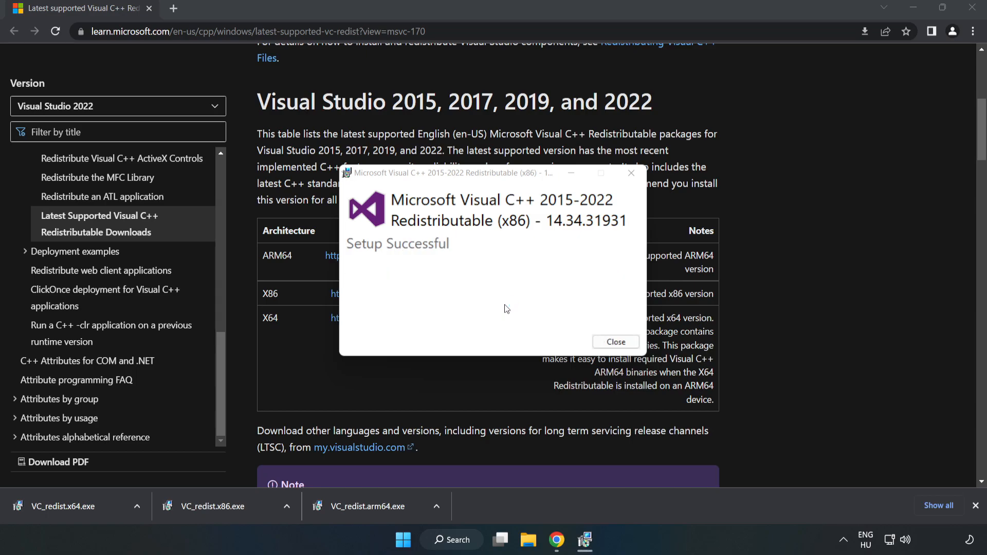
click(615, 342)
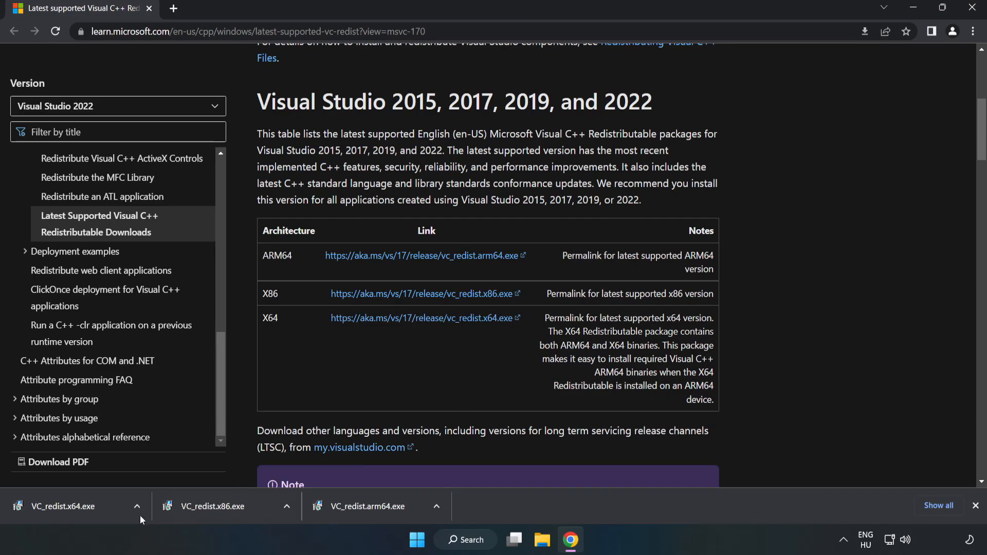
Install the x64 redistributable and close its setup without restarting
click(63, 506)
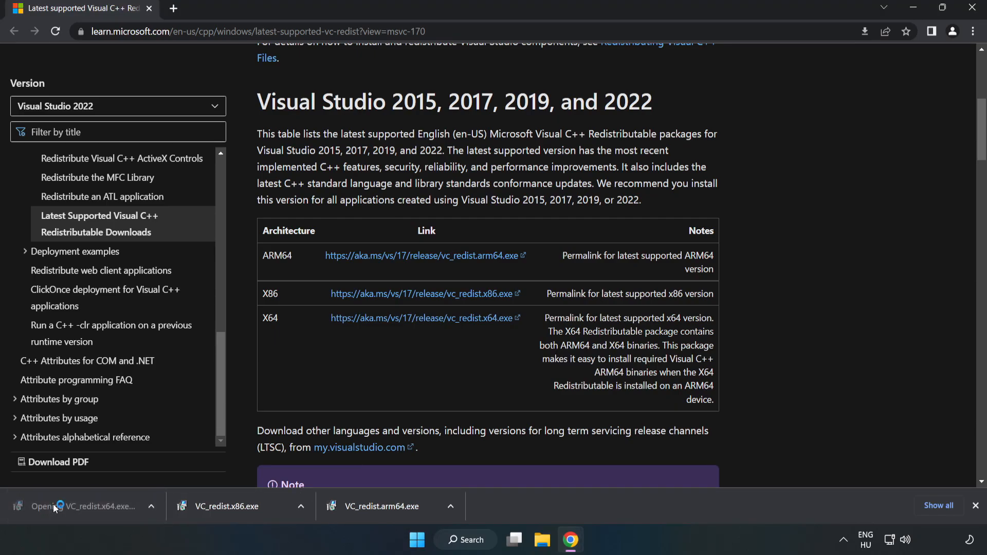
click(95, 506)
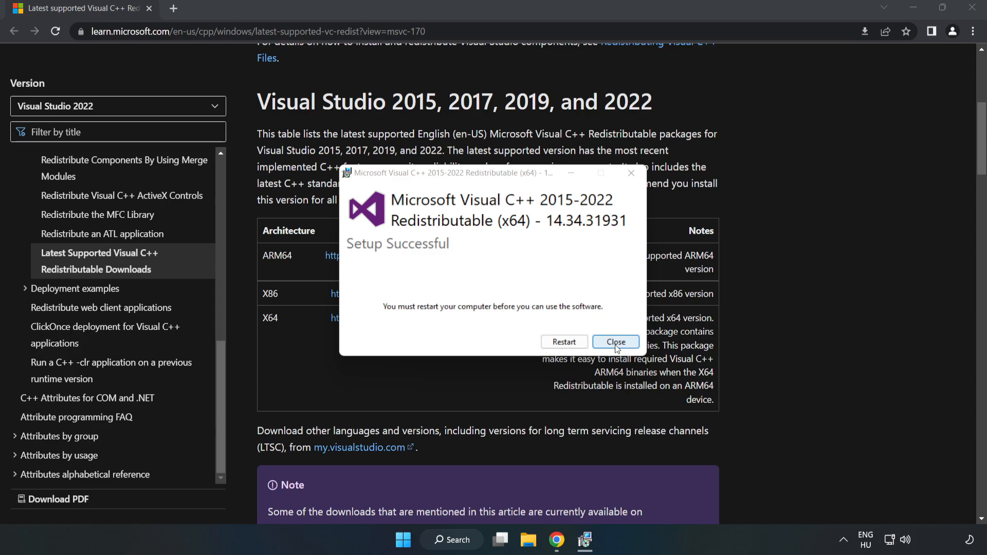
click(615, 342)
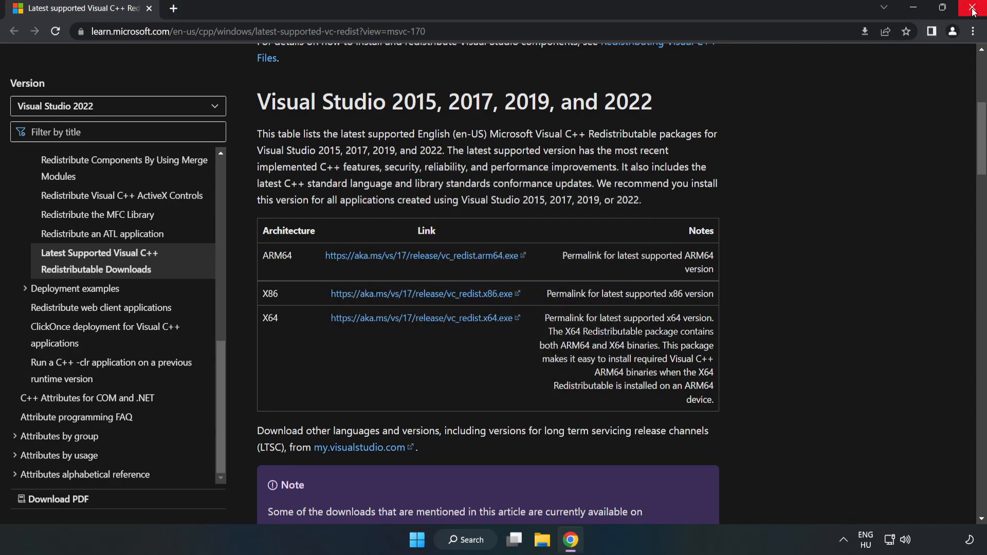
Close Chrome and bring up the Start menu power options
click(973, 8)
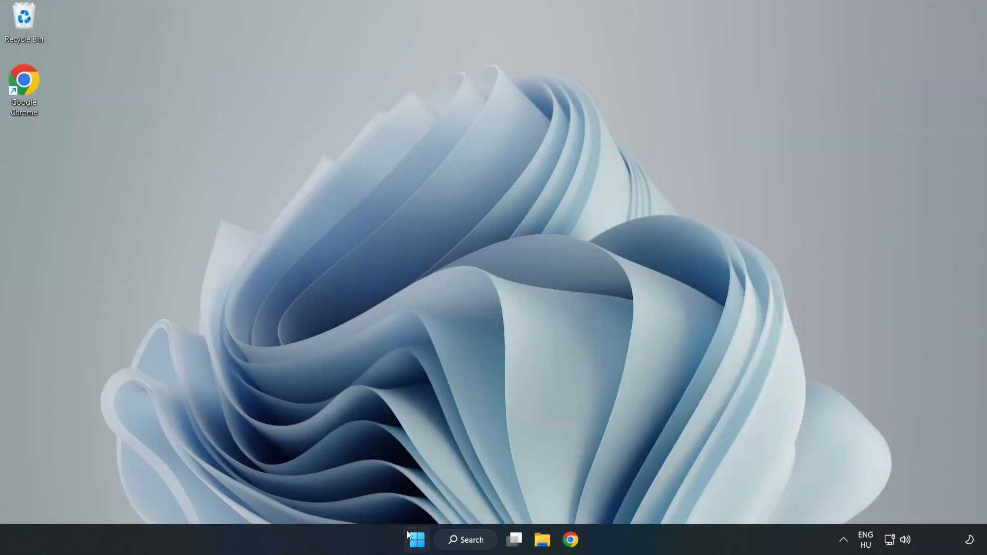
click(415, 539)
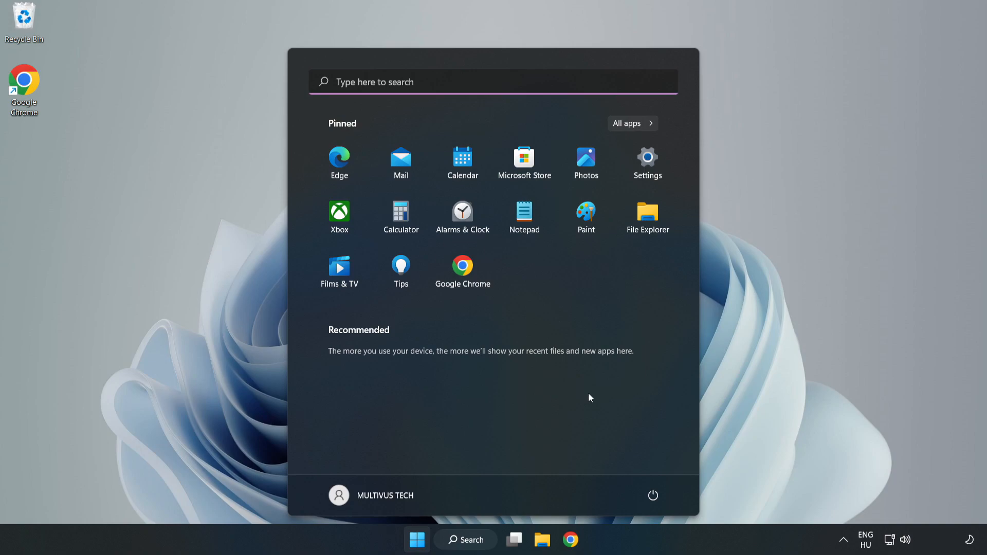
click(653, 496)
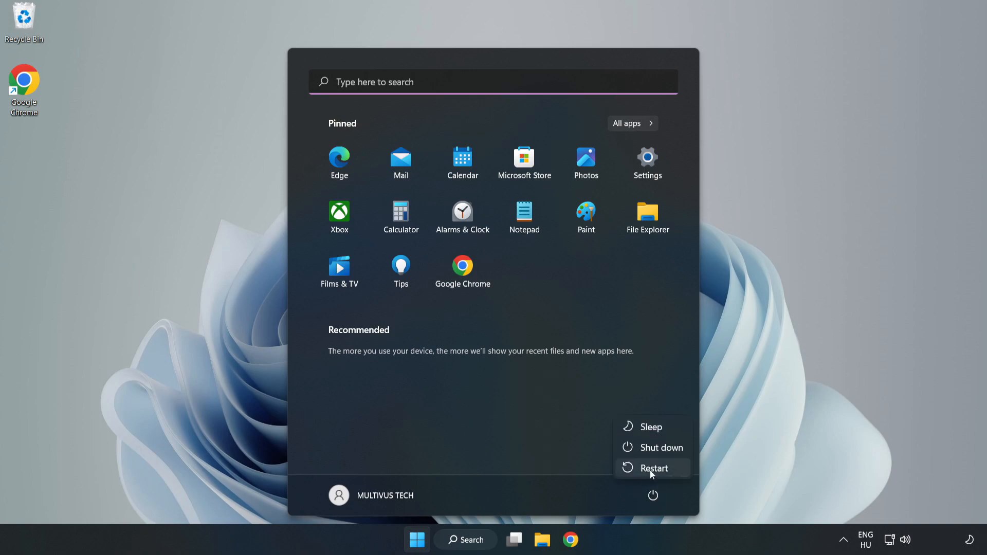
mouse_move(654, 468)
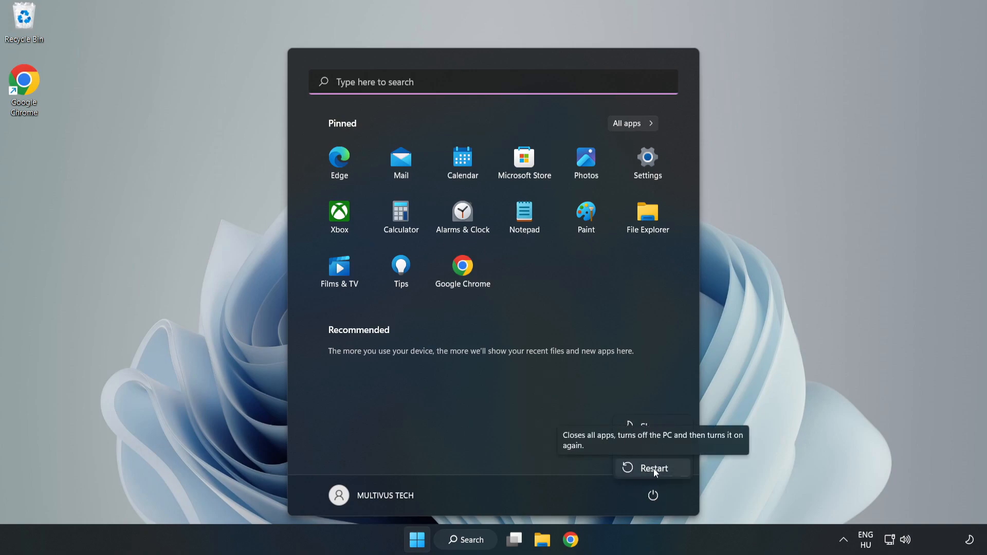